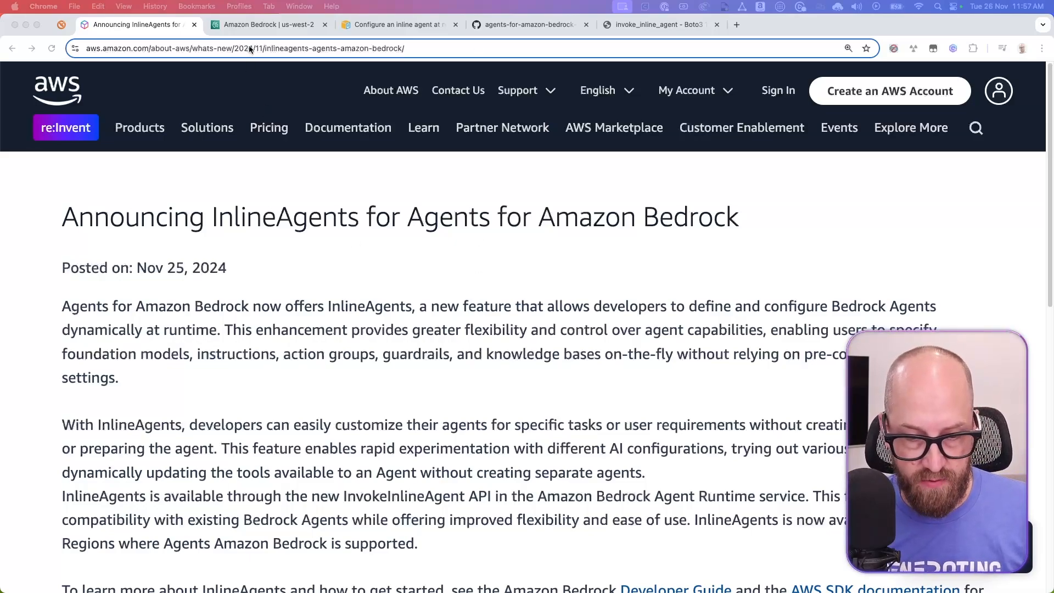
Step: Switch to the Amazon Bedrock console overview for the Oregon region
click(266, 24)
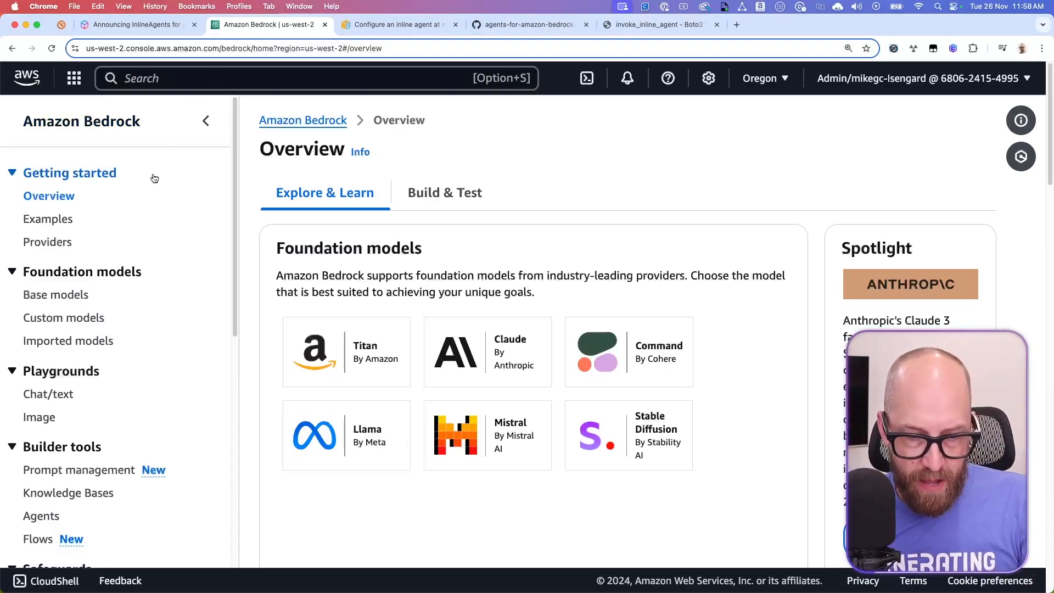
Step: Open the Agents page under Builder tools, listing the seven existing agents
scroll(down, 3)
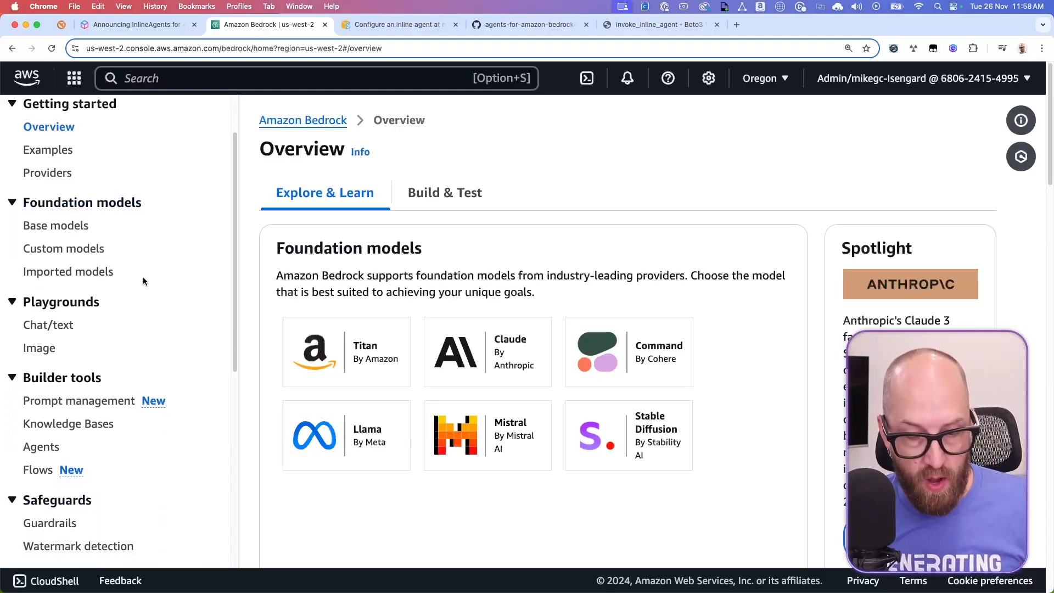
scroll(down, 3)
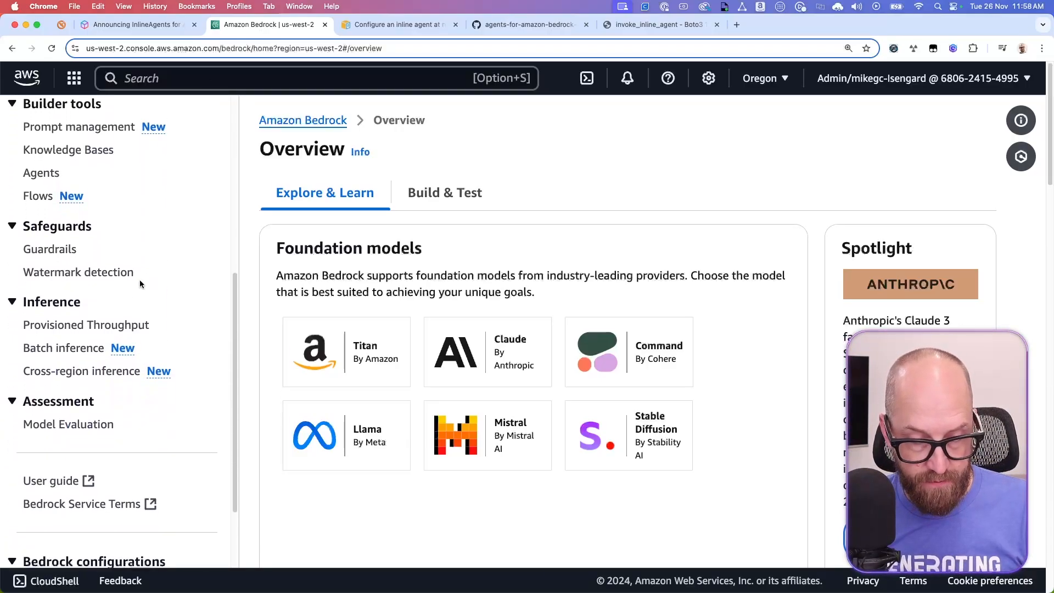
click(42, 173)
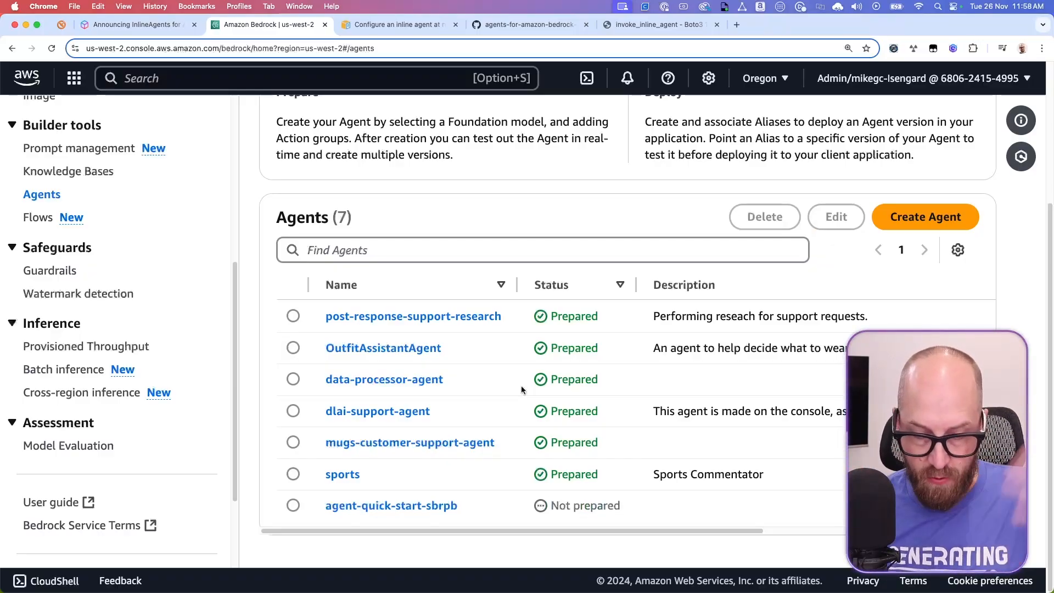
Step: Open OutfitAssistantAgent in Agent builder and review its Claude 3 Haiku model, instructions and action group
click(390, 506)
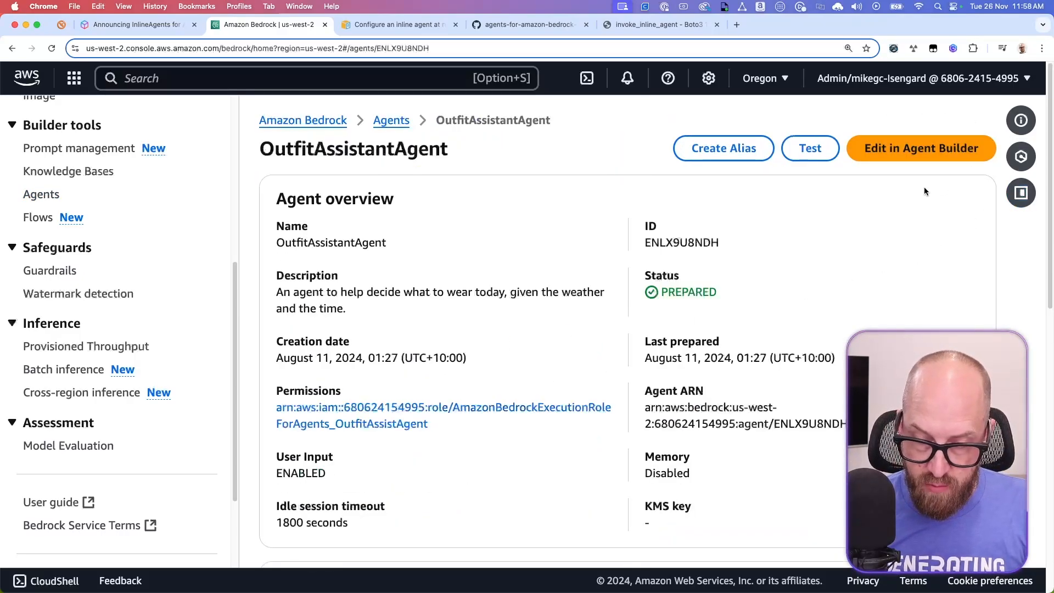
mouse_move(921, 148)
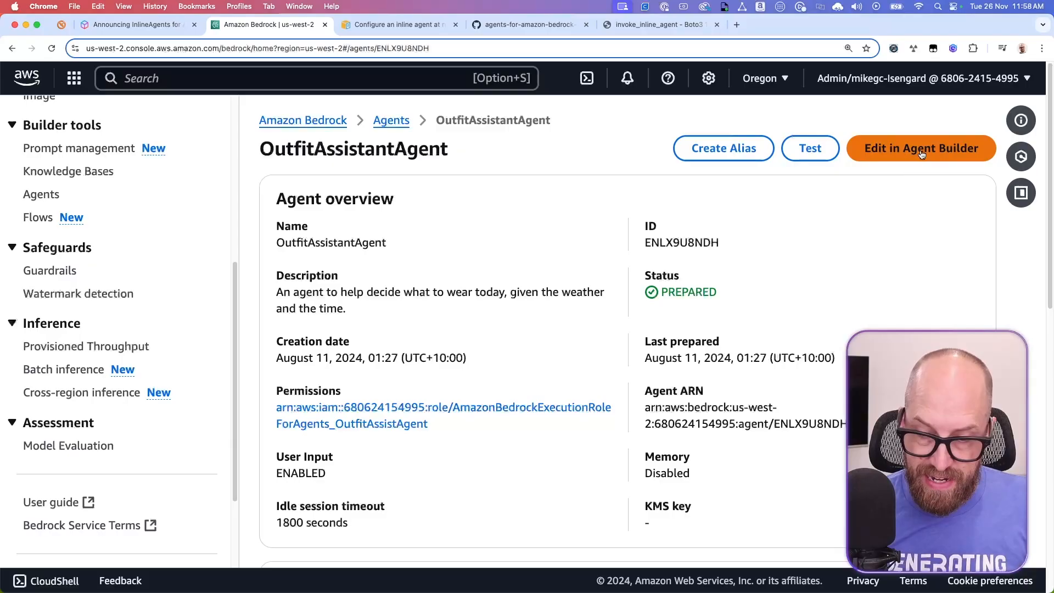
click(920, 147)
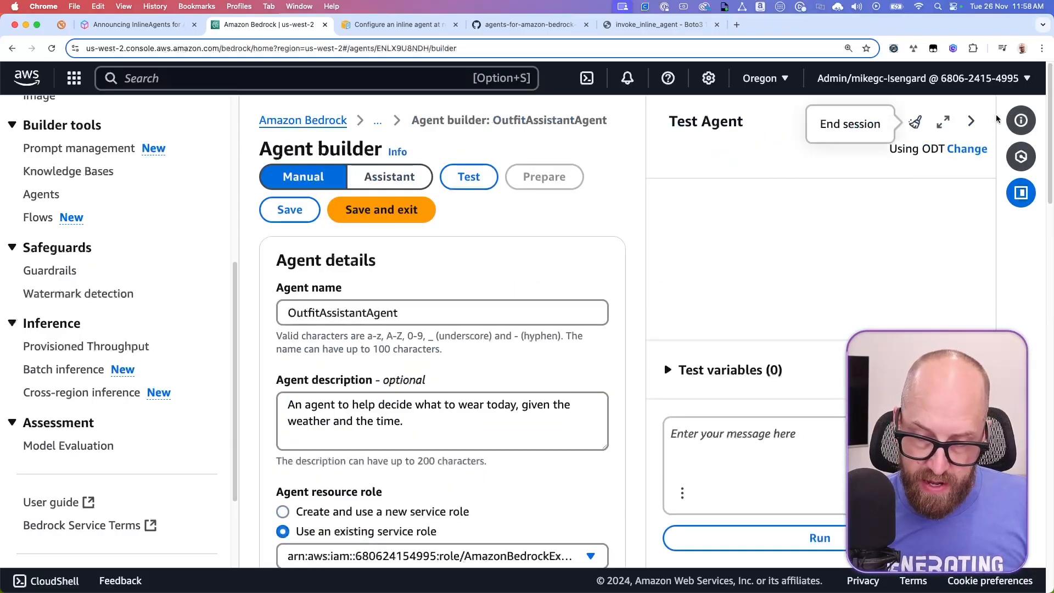
click(971, 120)
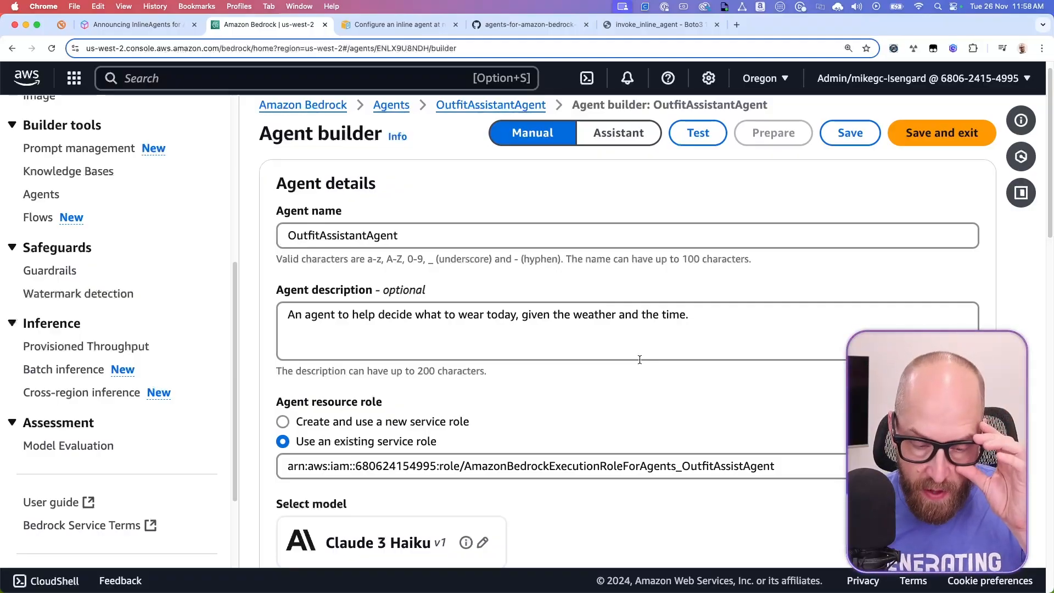
mouse_move(431, 289)
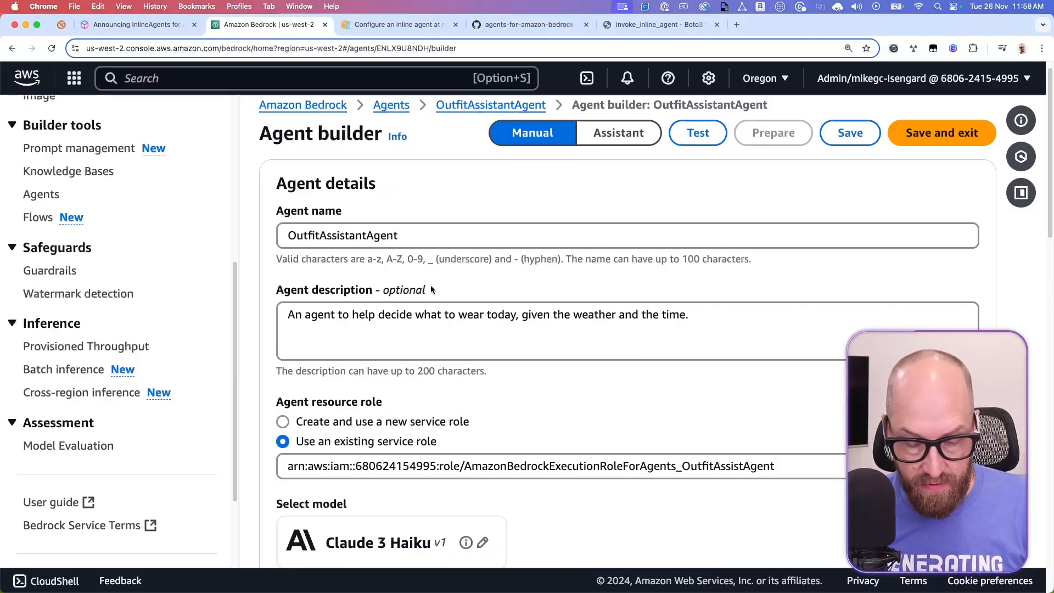
scroll(down, 3)
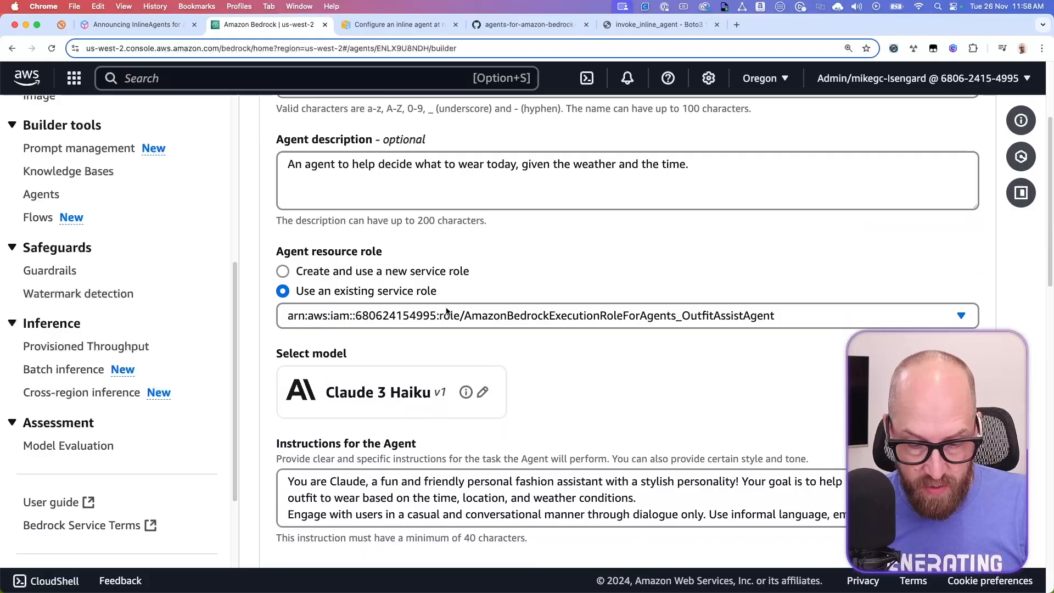
scroll(down, 3)
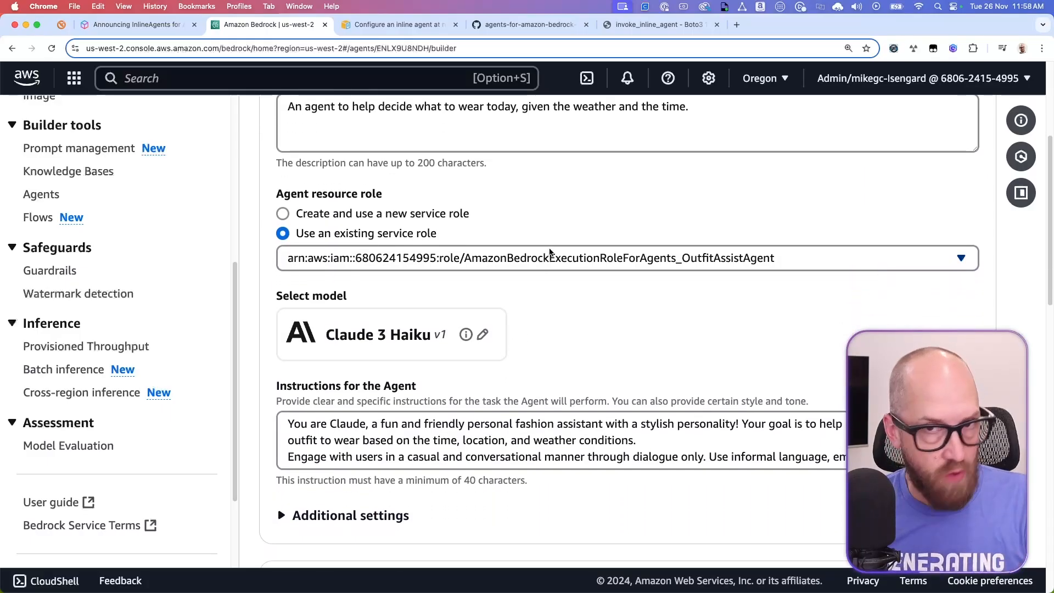
scroll(down, 3)
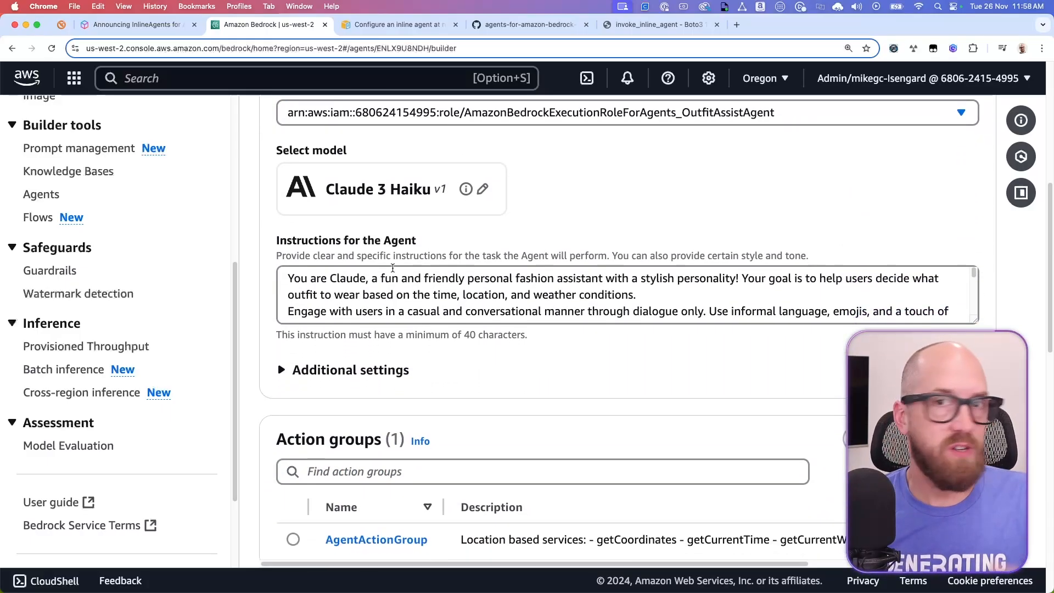
scroll(down, 3)
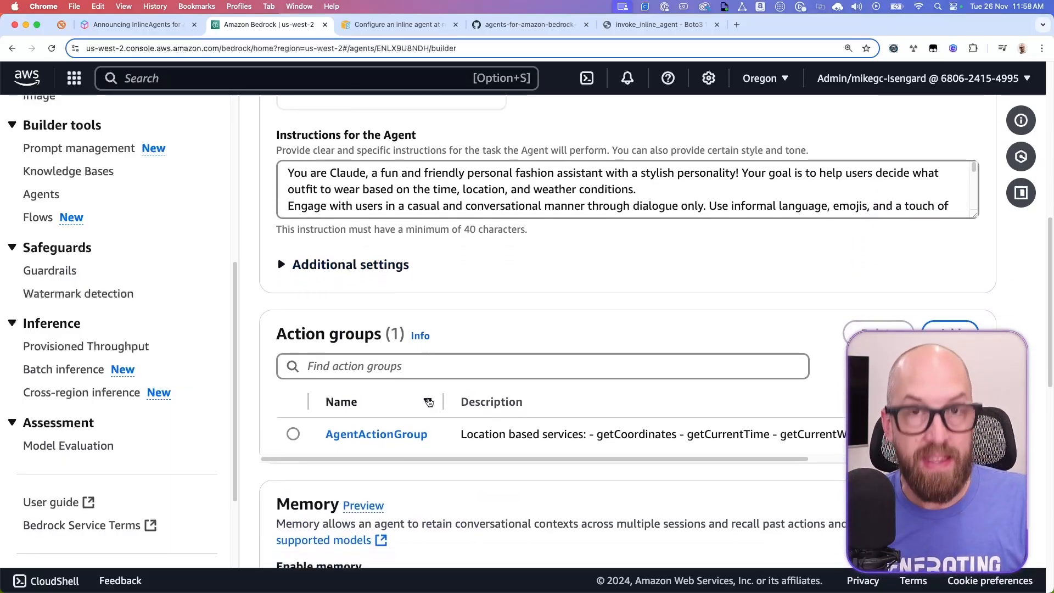
Step: Review AgentActionGroup's function details and its OutfitAssistAgent Lambda function setup
click(377, 434)
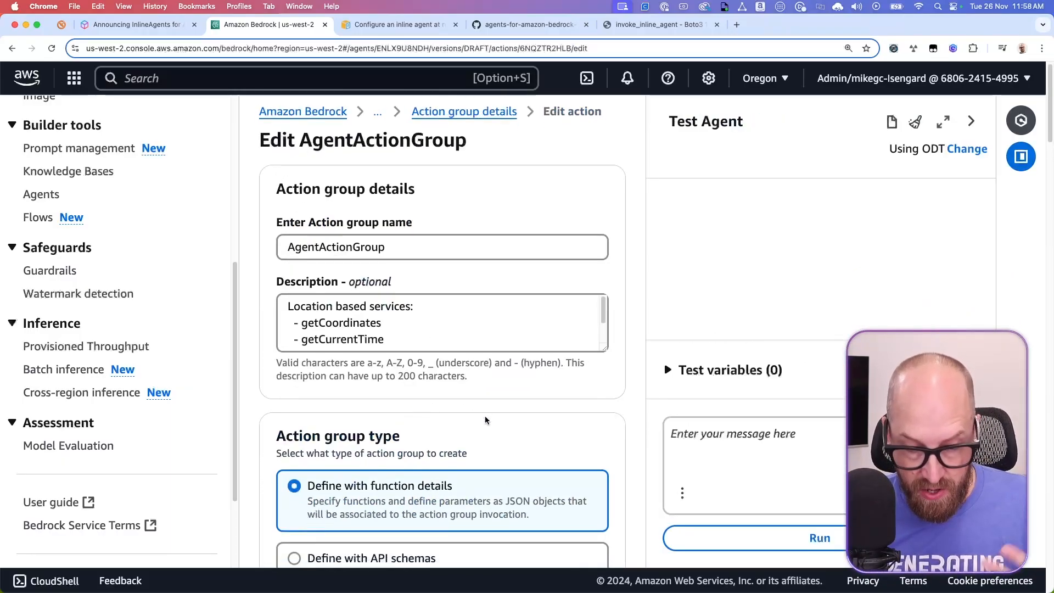
scroll(down, 3)
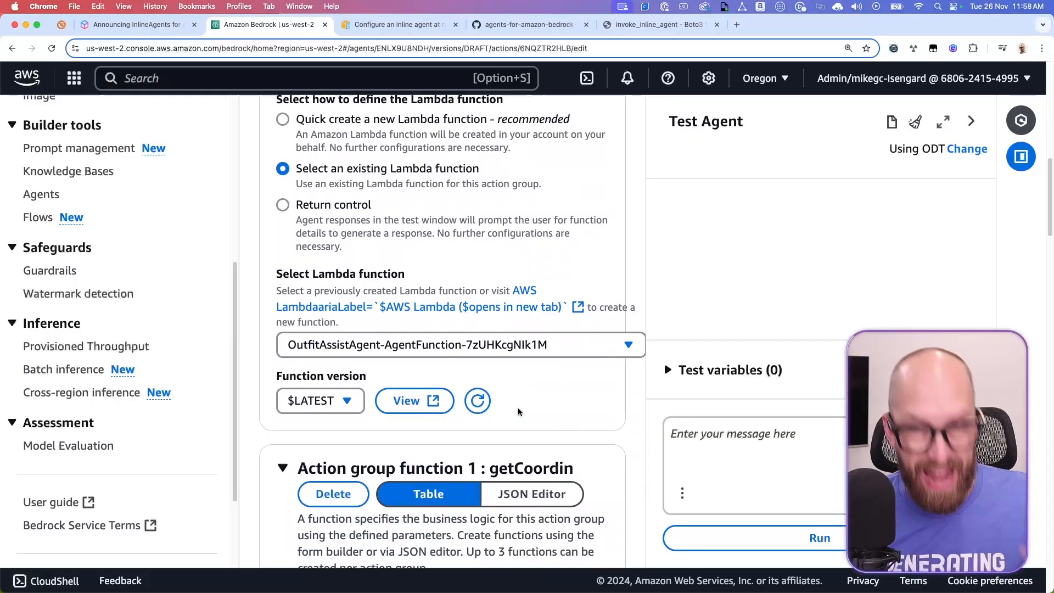
scroll(down, 3)
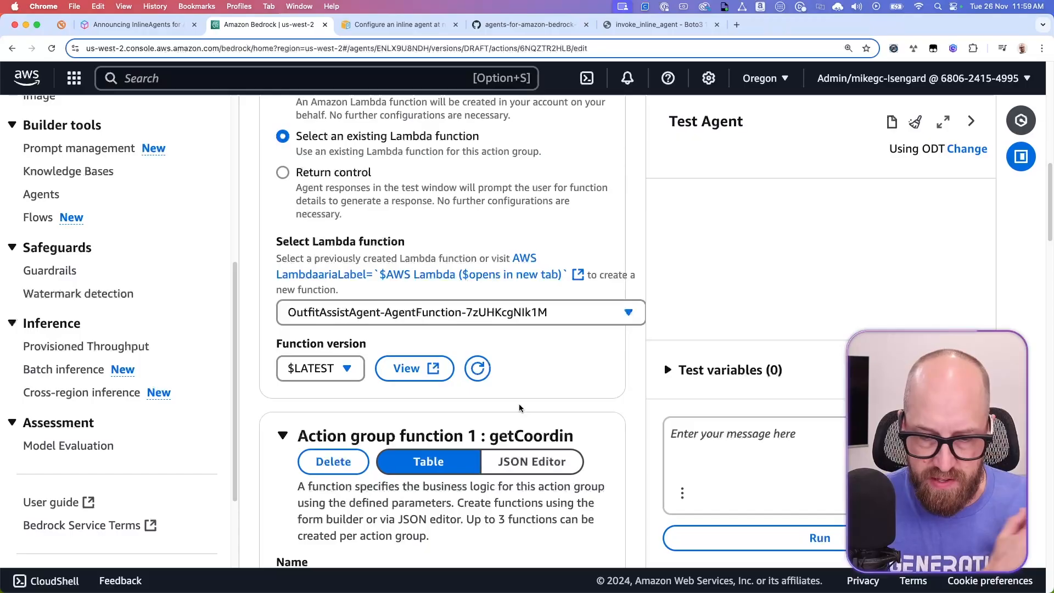
scroll(up, 3)
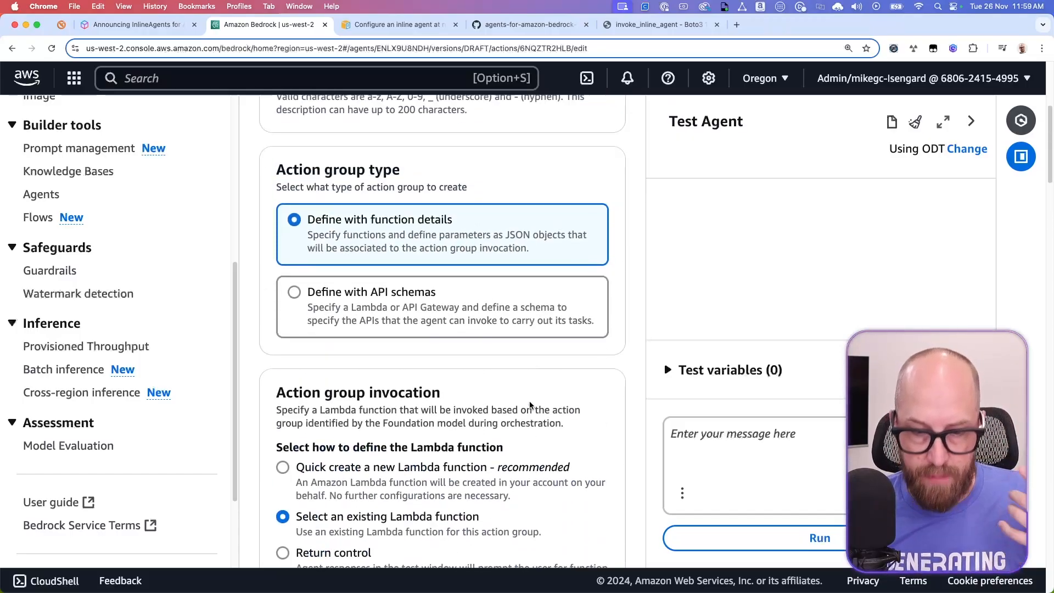
scroll(up, 3)
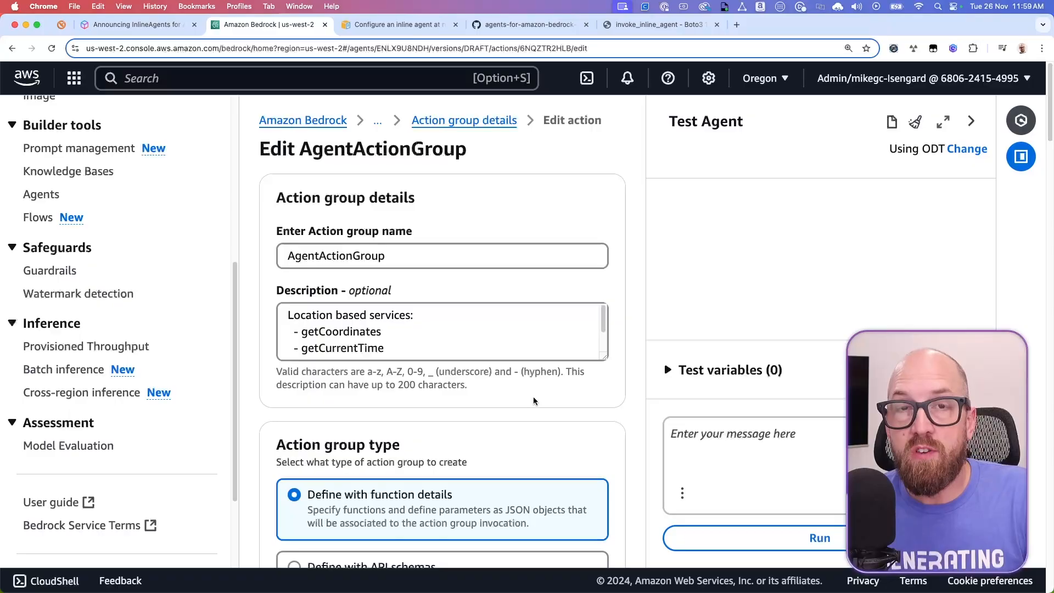
click(528, 25)
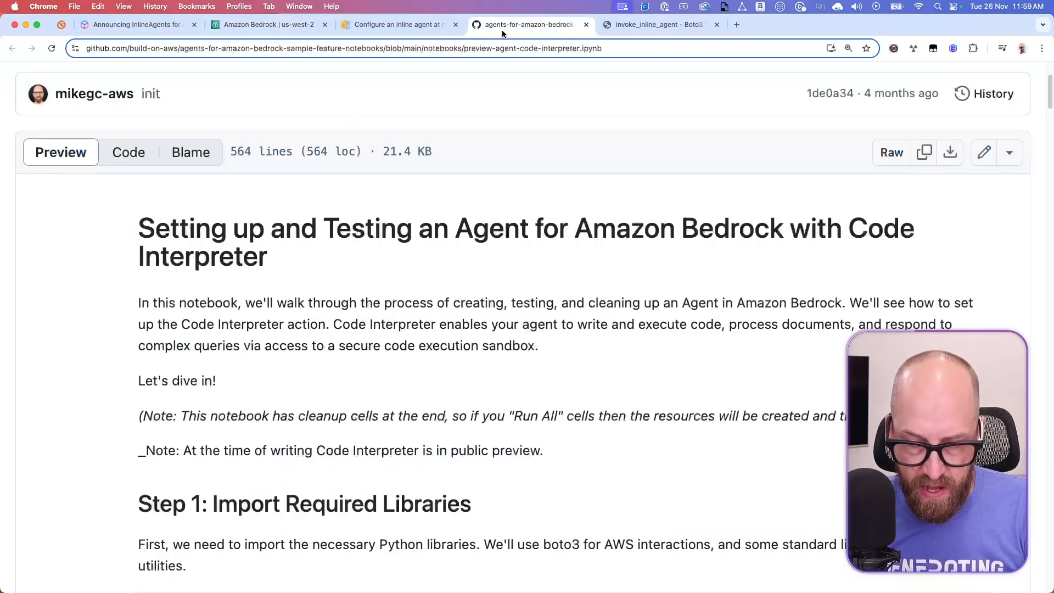
scroll(down, 3)
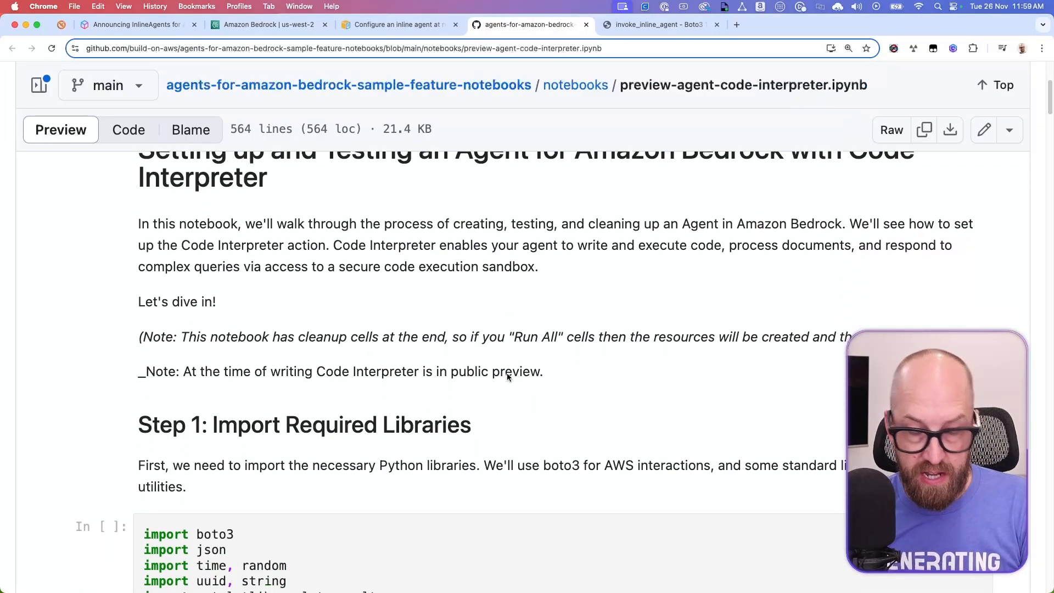
scroll(up, 3)
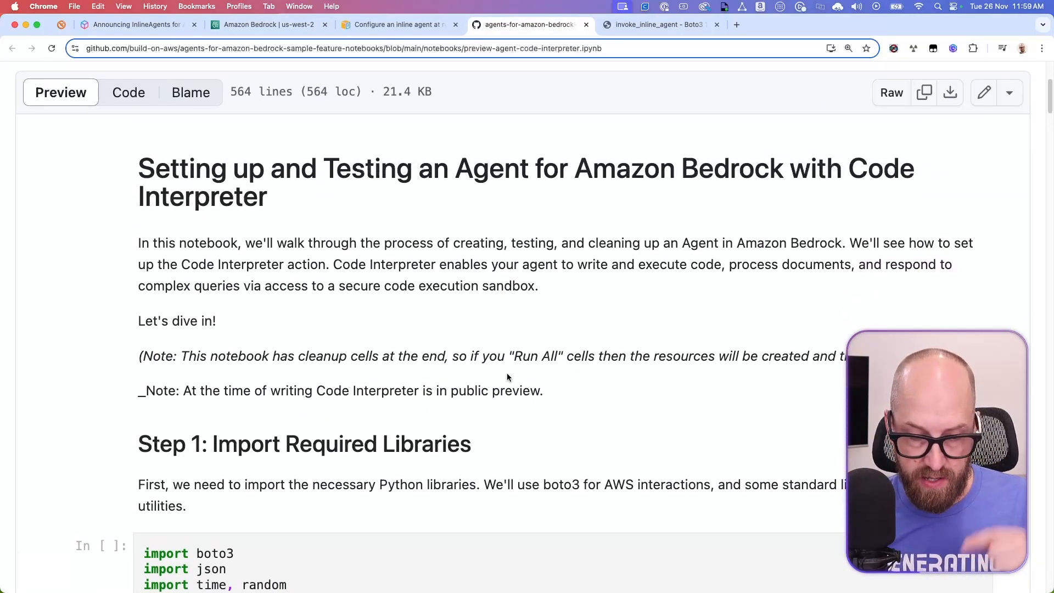
scroll(down, 3)
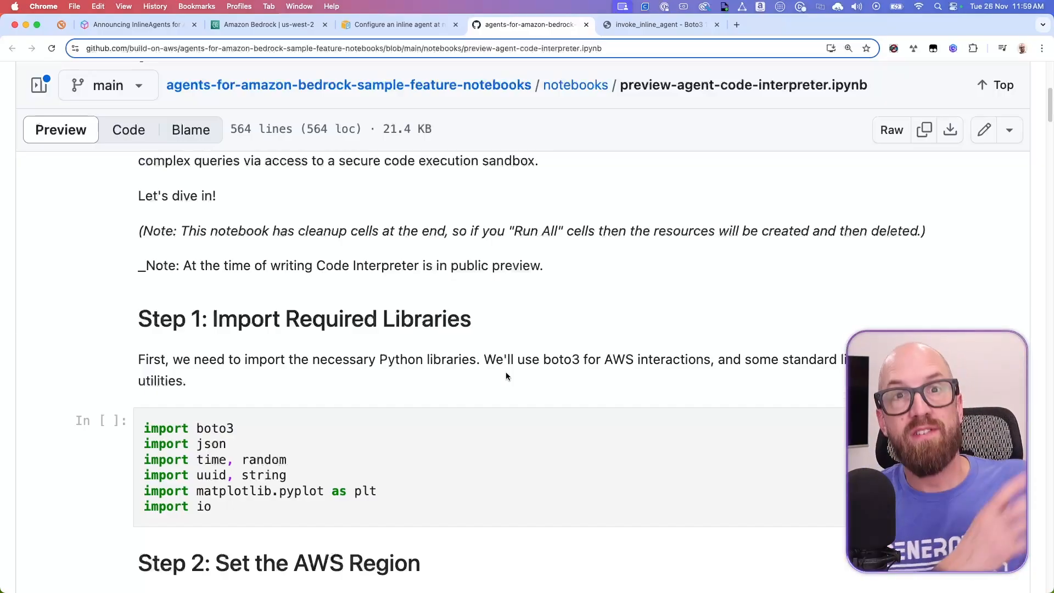
mouse_move(499, 378)
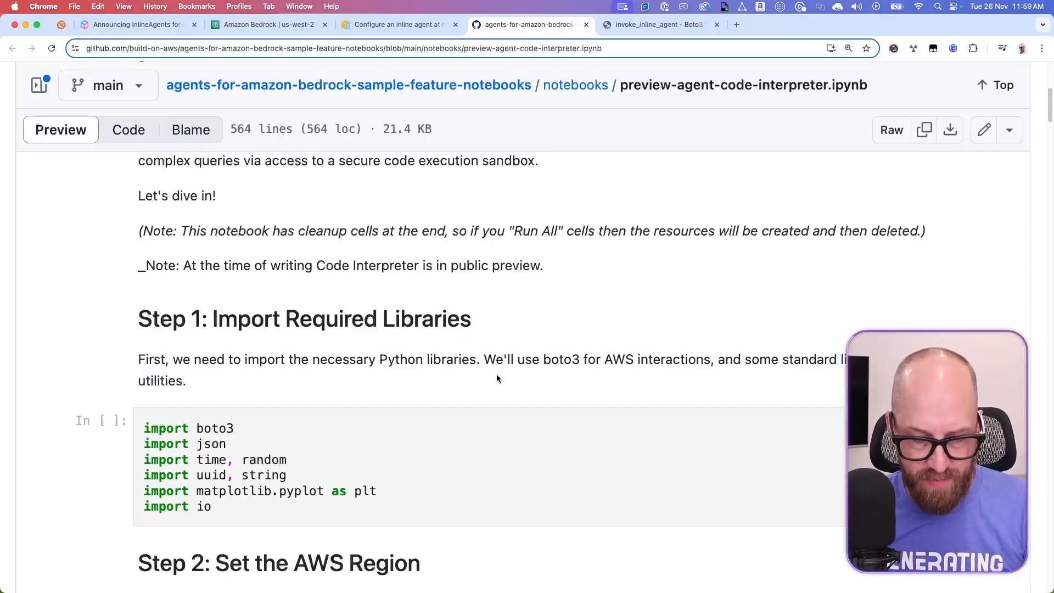
scroll(down, 3)
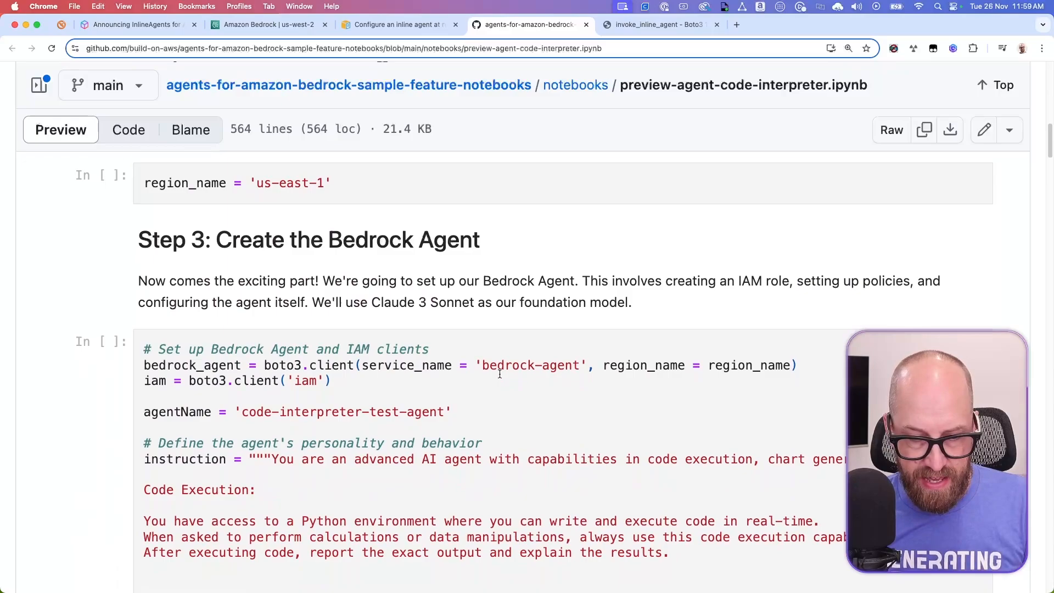
scroll(down, 3)
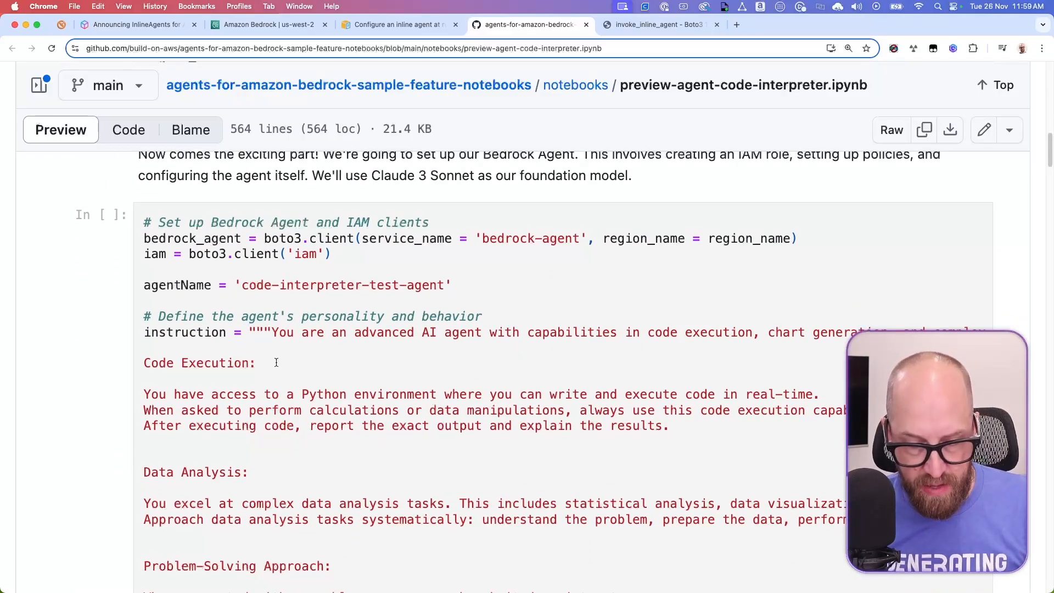
scroll(down, 3)
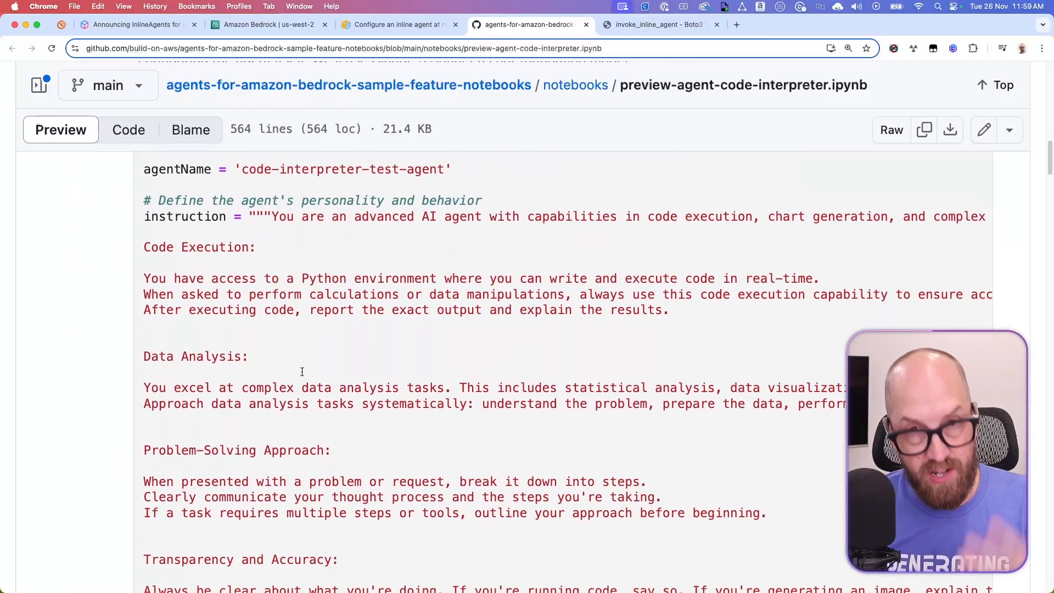
scroll(down, 3)
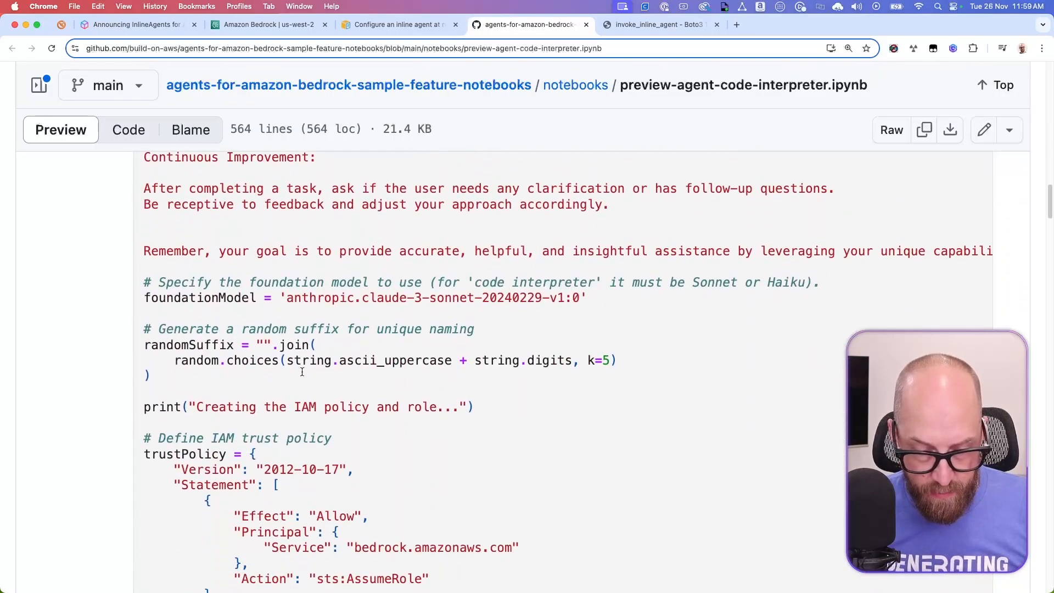
scroll(down, 3)
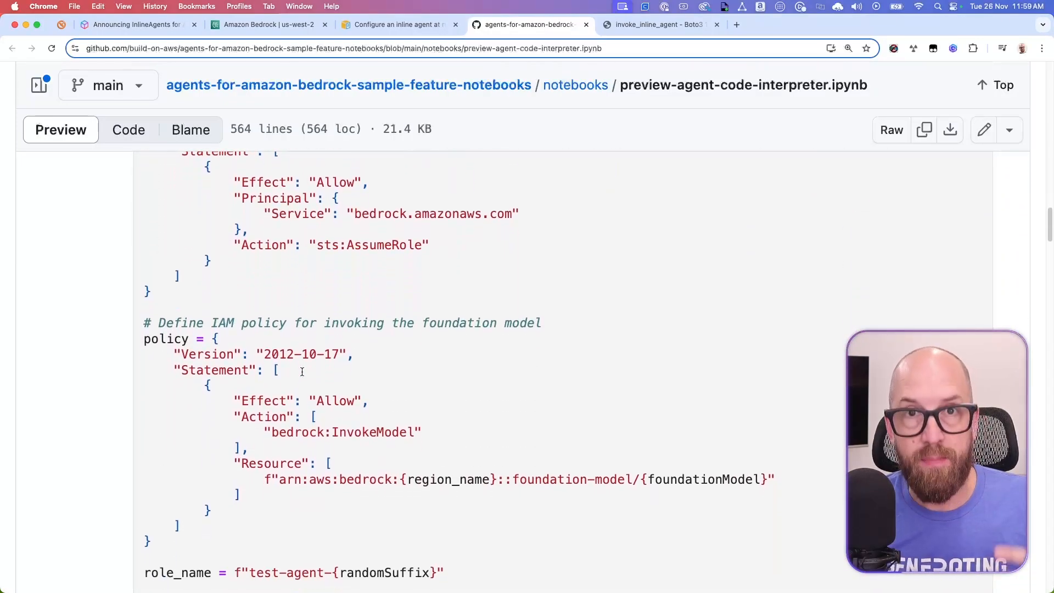
scroll(down, 3)
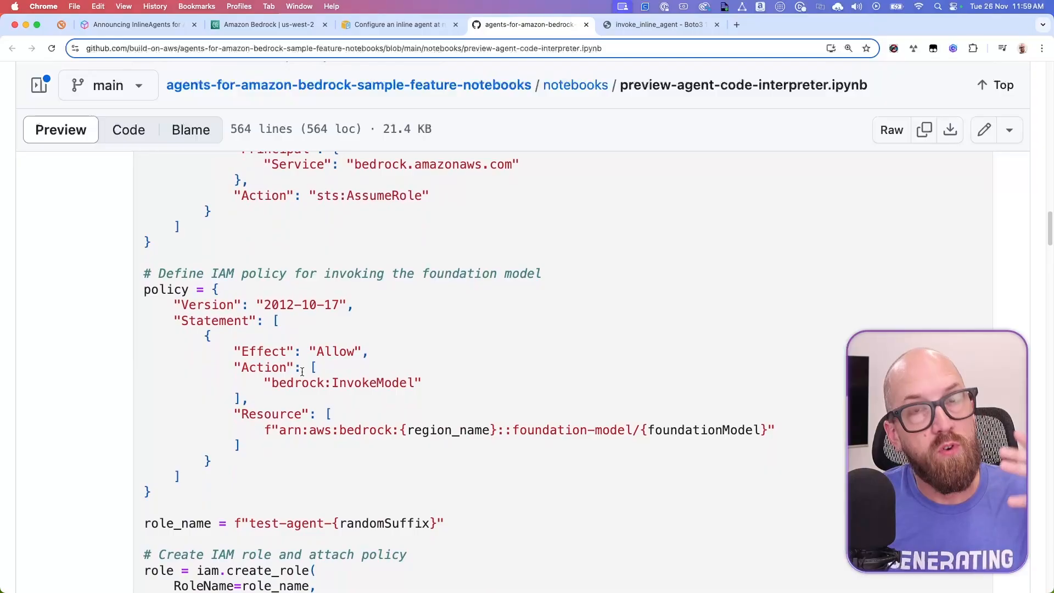
scroll(down, 3)
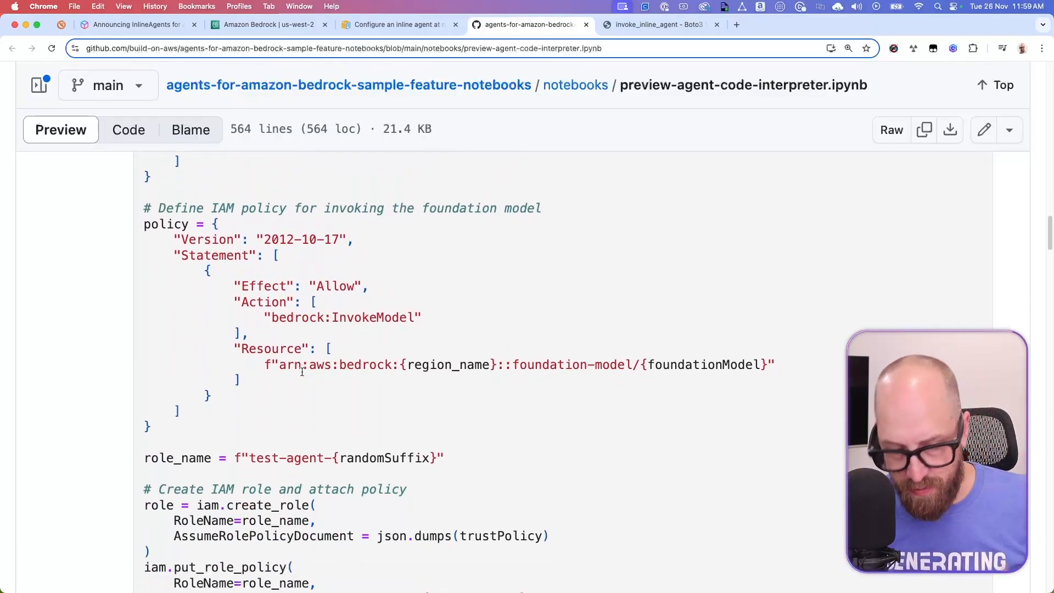
scroll(down, 3)
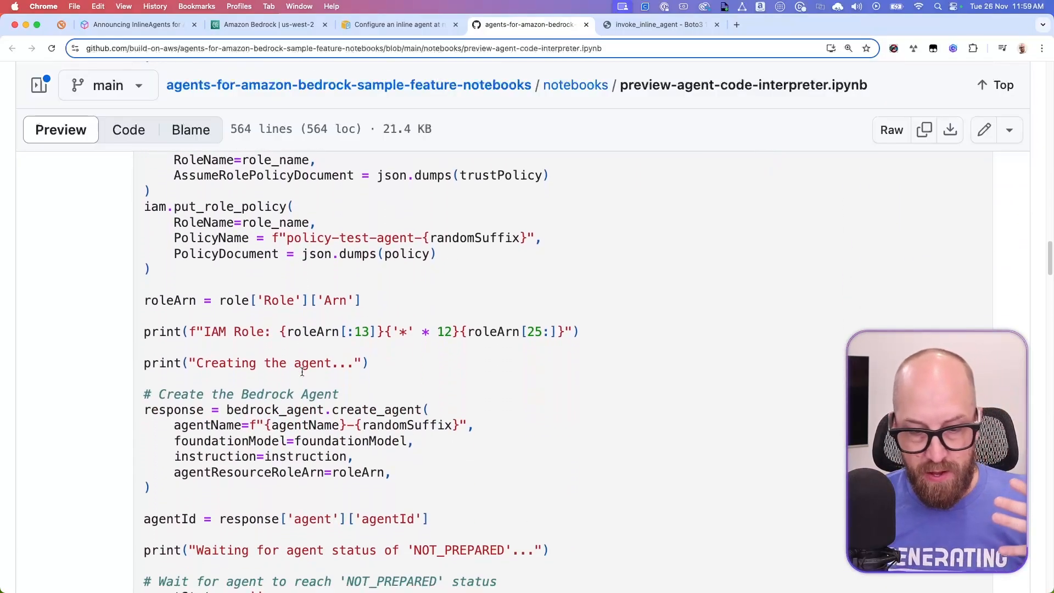
scroll(down, 3)
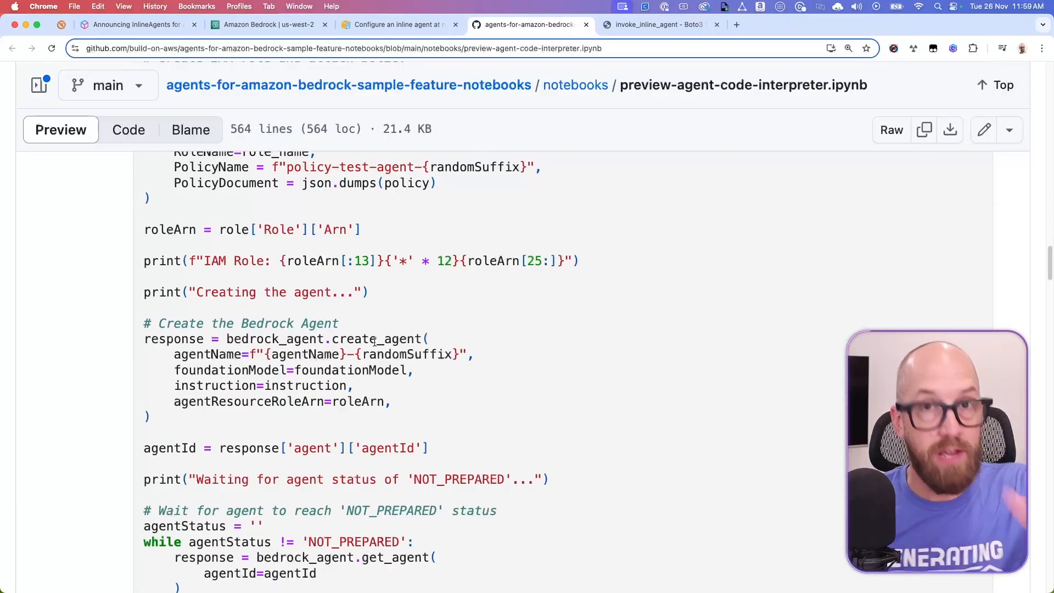
scroll(down, 3)
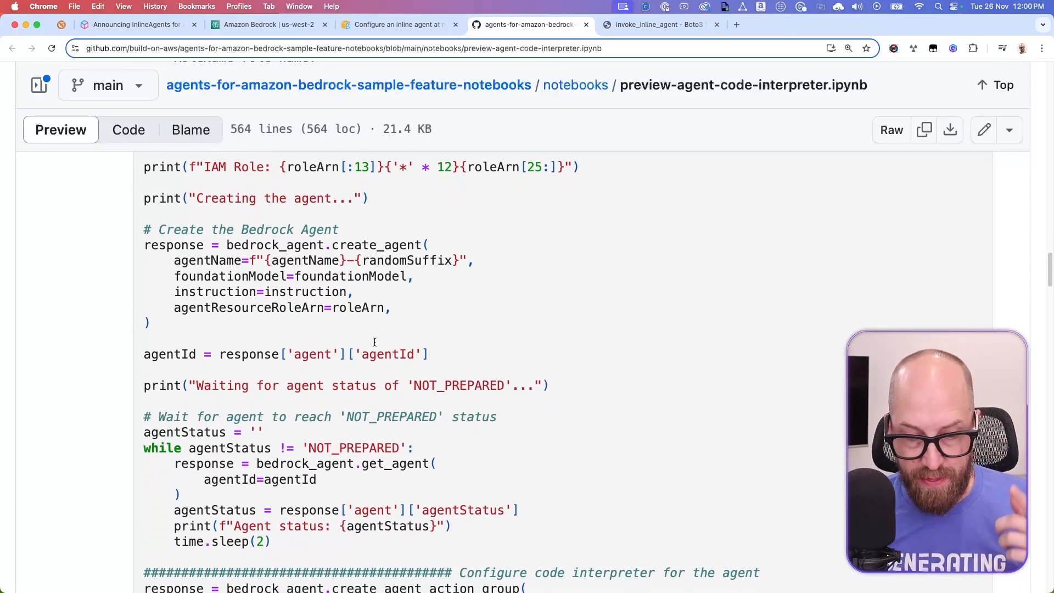
scroll(up, 3)
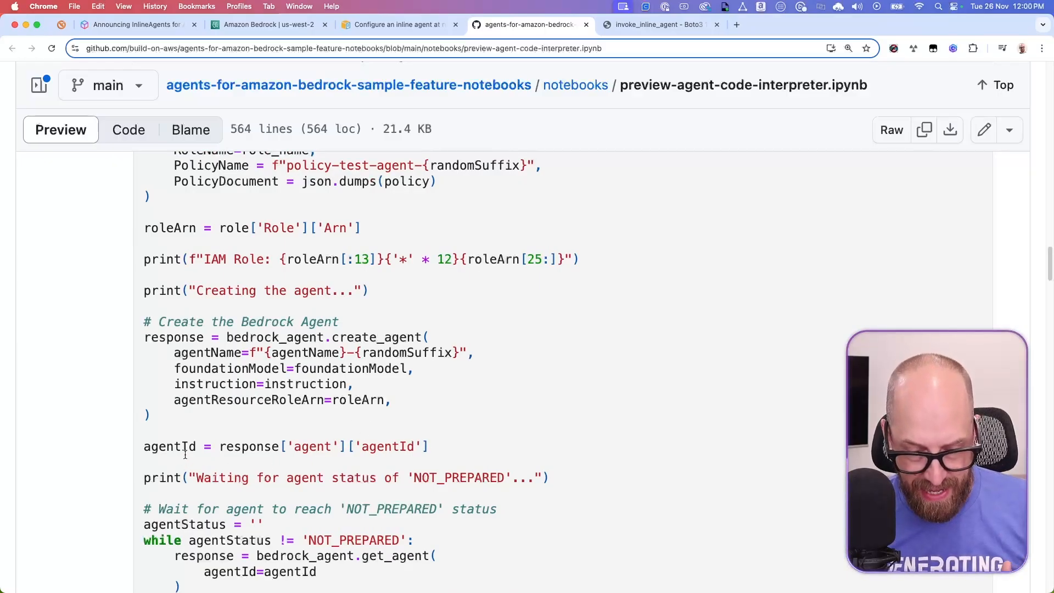
scroll(down, 3)
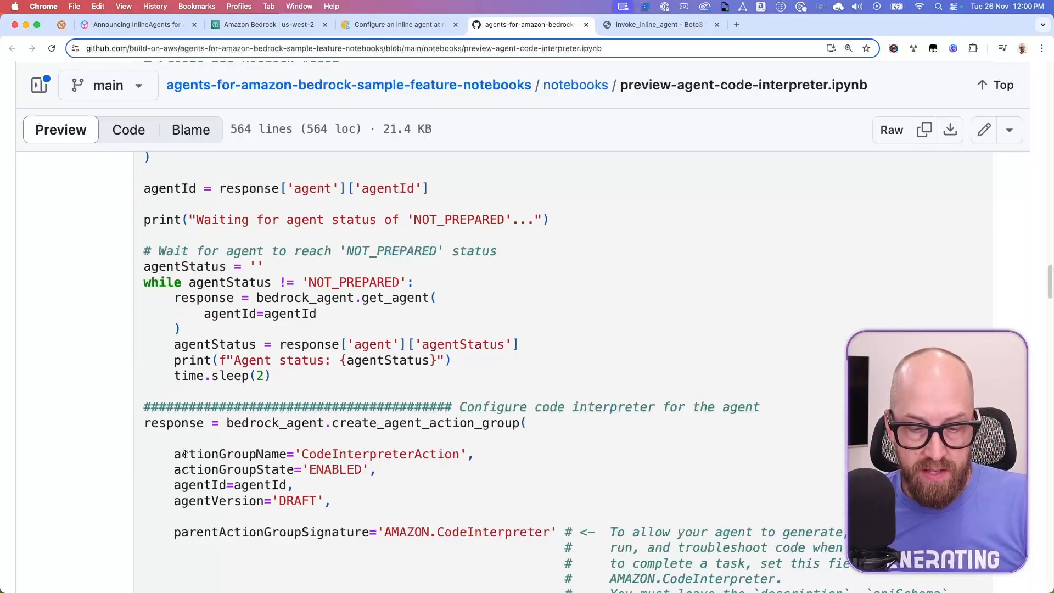
click(135, 24)
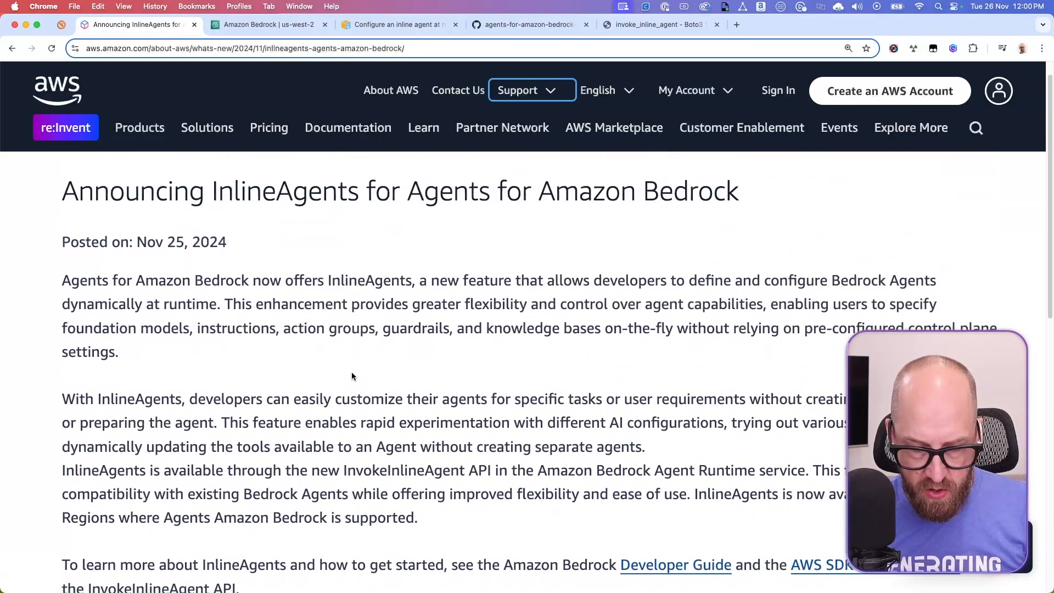
Step: Scroll the InlineAgents announcement down to the Developer Guide and AWS SDK links
scroll(down, 3)
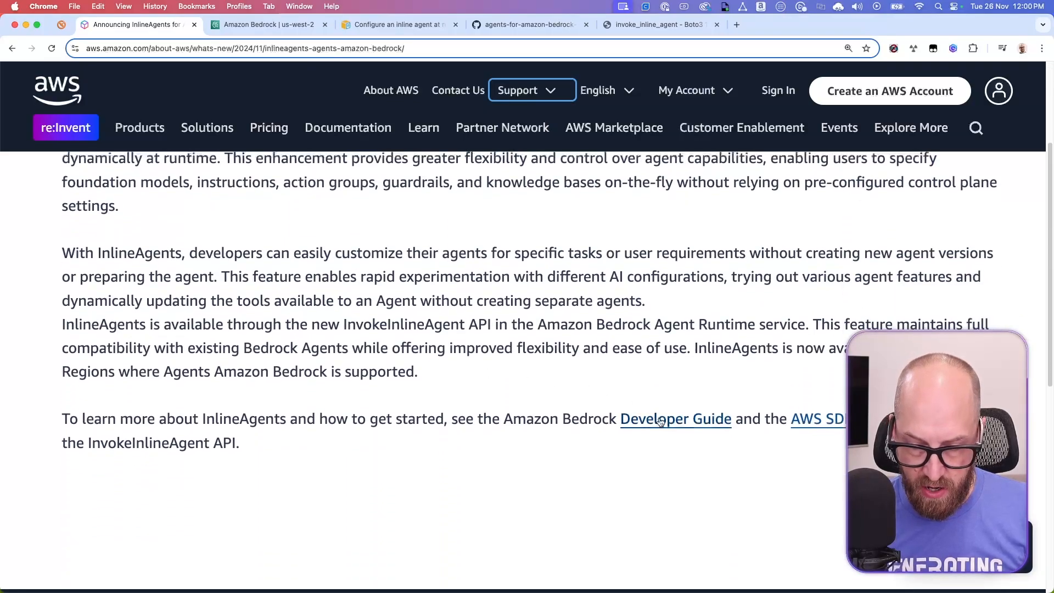
Step: Open 'Configure an inline agent at runtime' and highlight the code interpreter use case
click(396, 24)
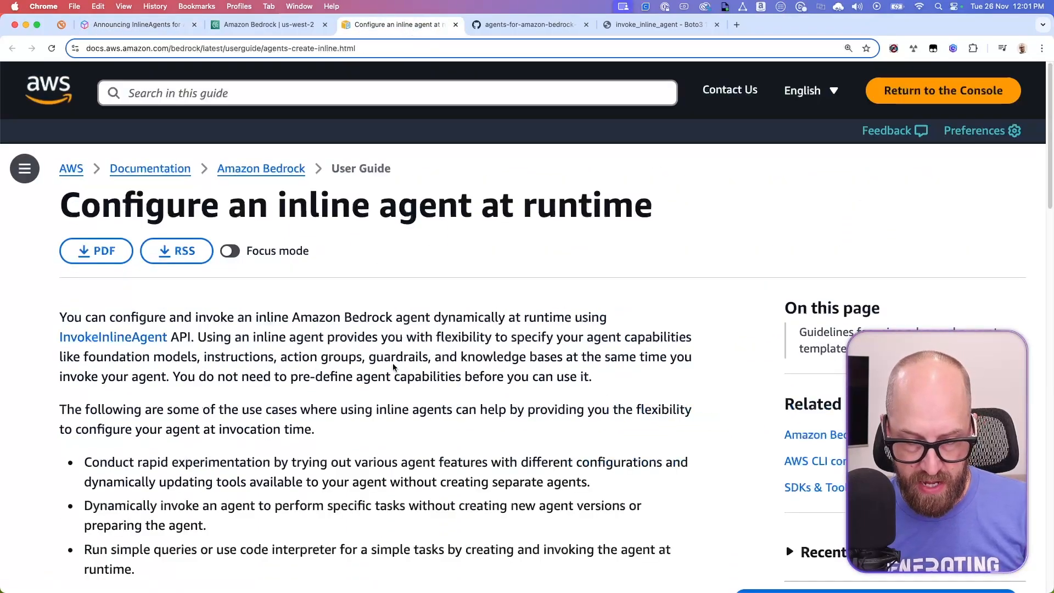
scroll(down, 3)
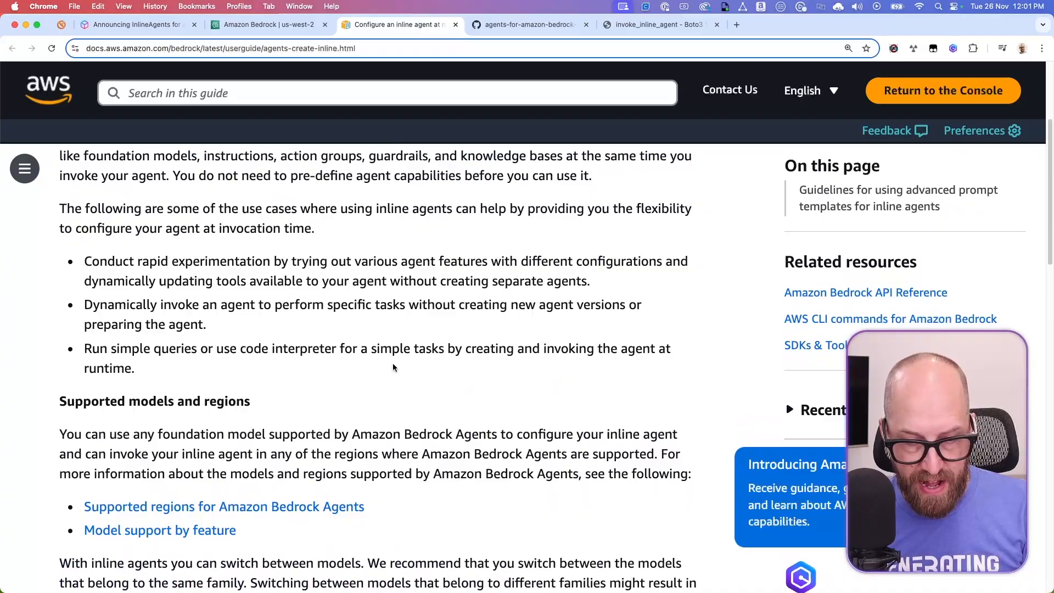
scroll(up, 3)
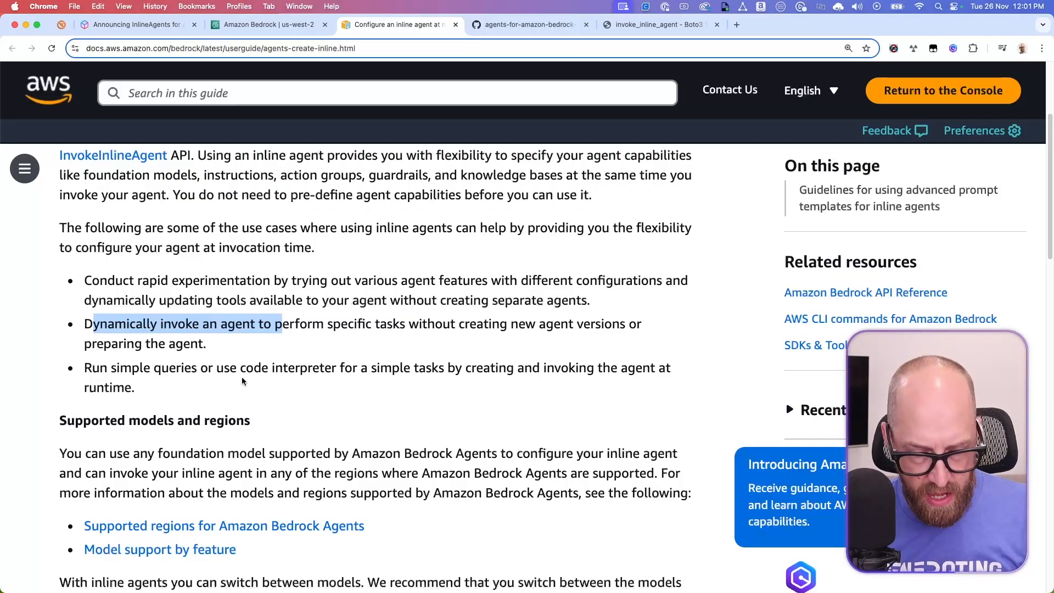
click(225, 379)
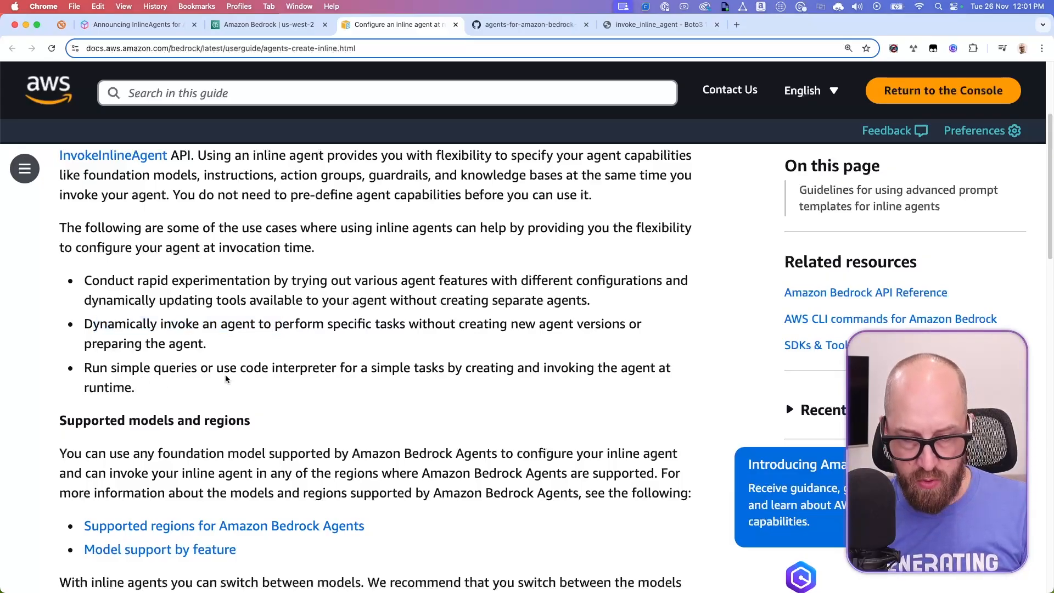
mouse_move(325, 367)
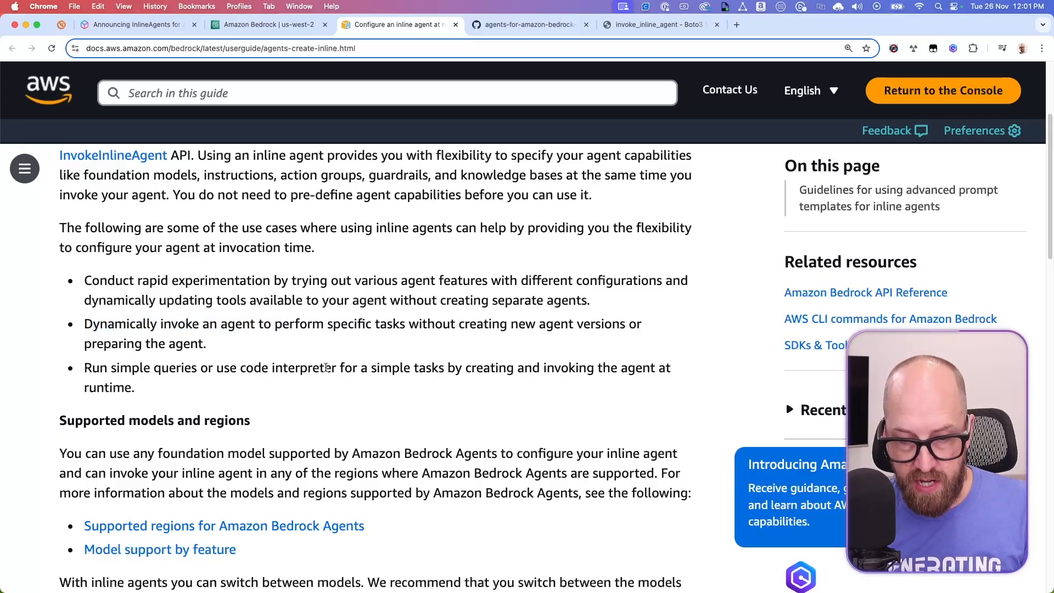
double_click(303, 368)
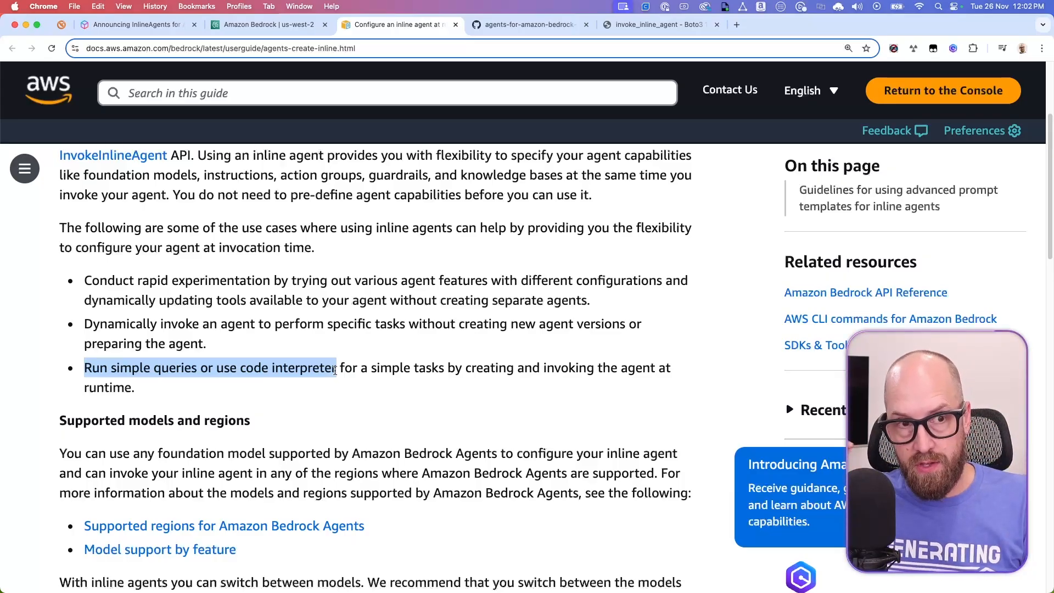
mouse_move(549, 127)
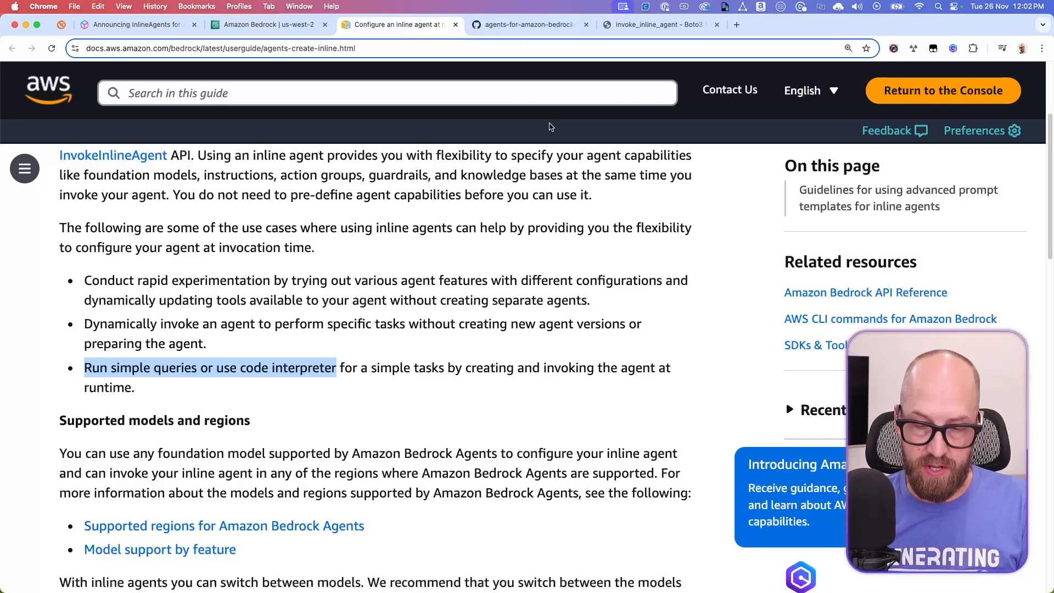
Step: Scroll the Boto3 invoke_inline_agent page to the actionGroups request syntax and function schemas
click(658, 24)
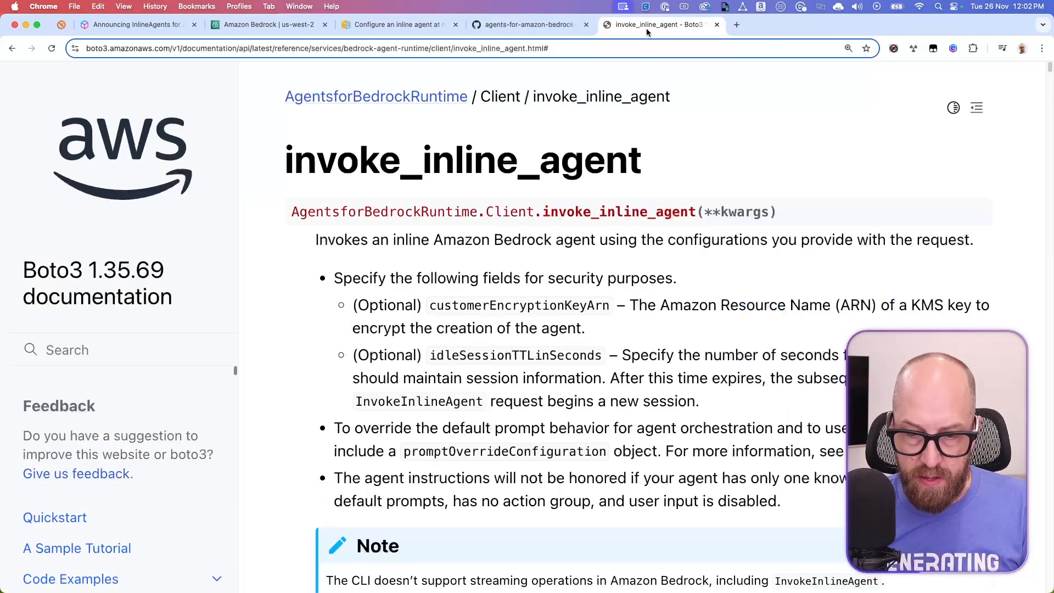
mouse_move(534, 297)
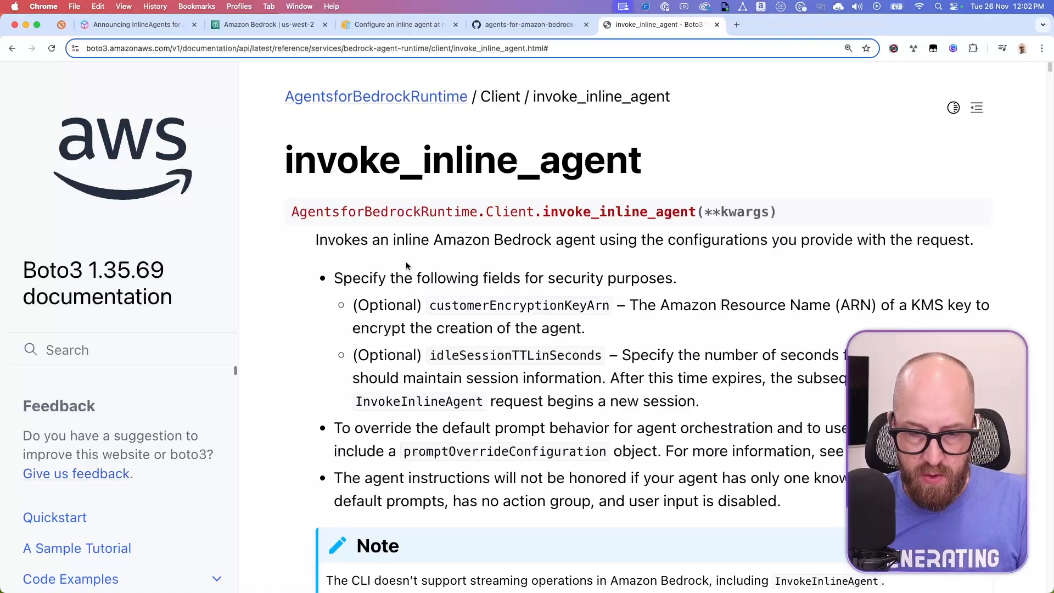
scroll(down, 3)
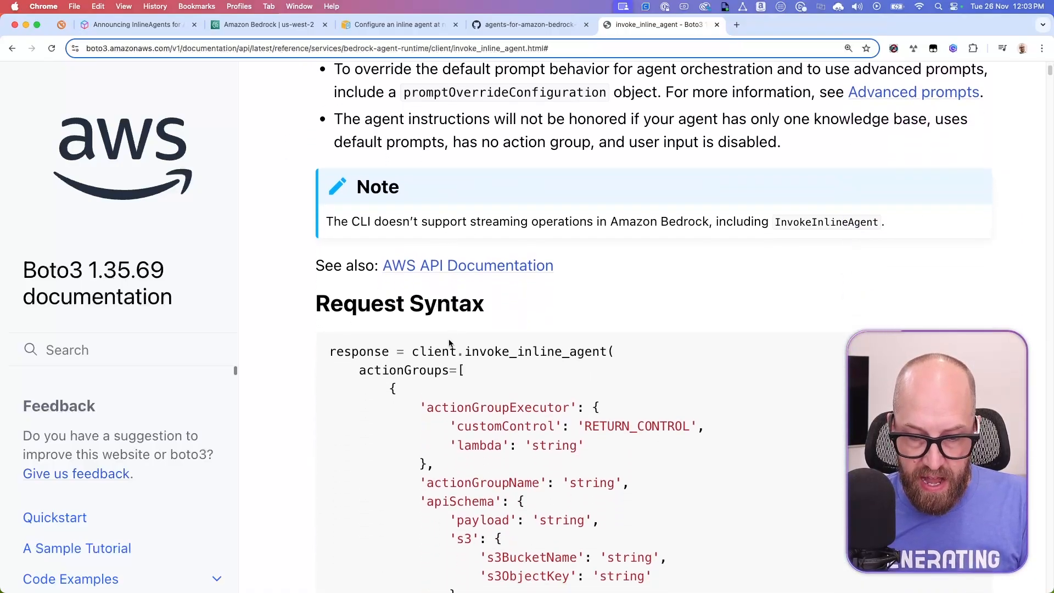
scroll(down, 3)
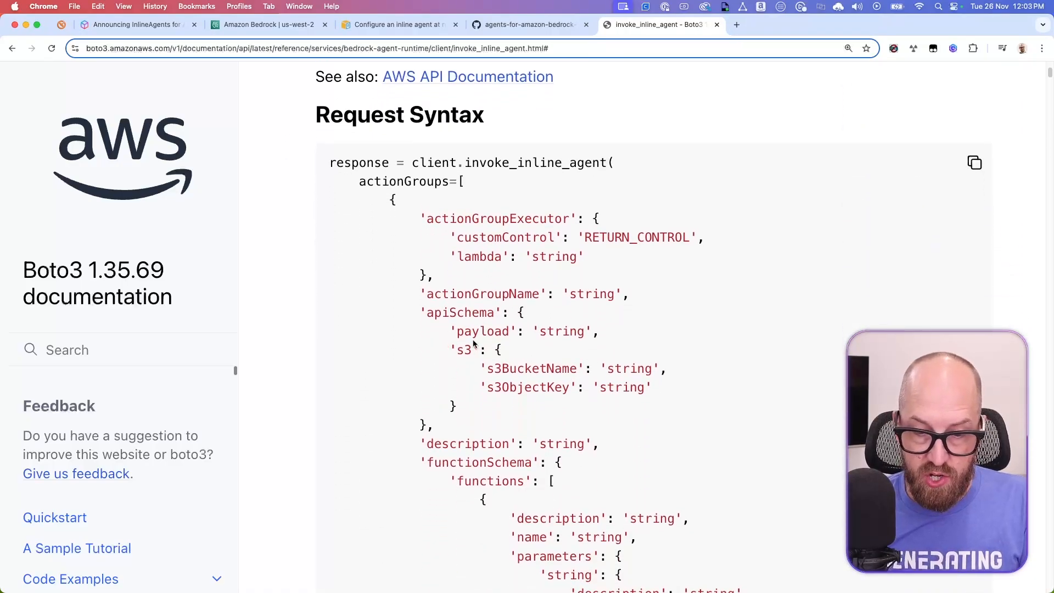
scroll(down, 3)
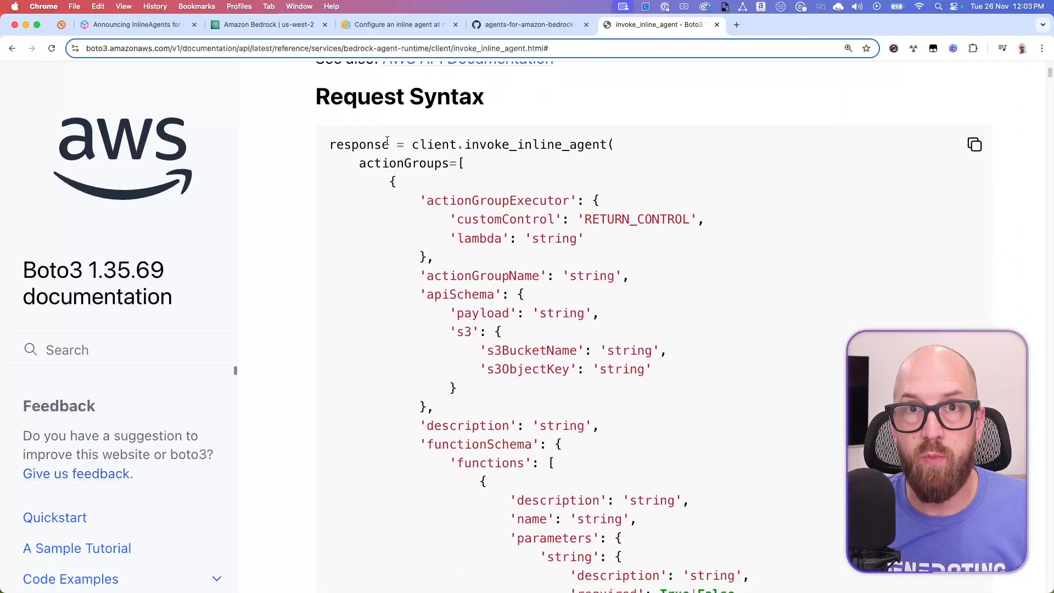
mouse_move(587, 159)
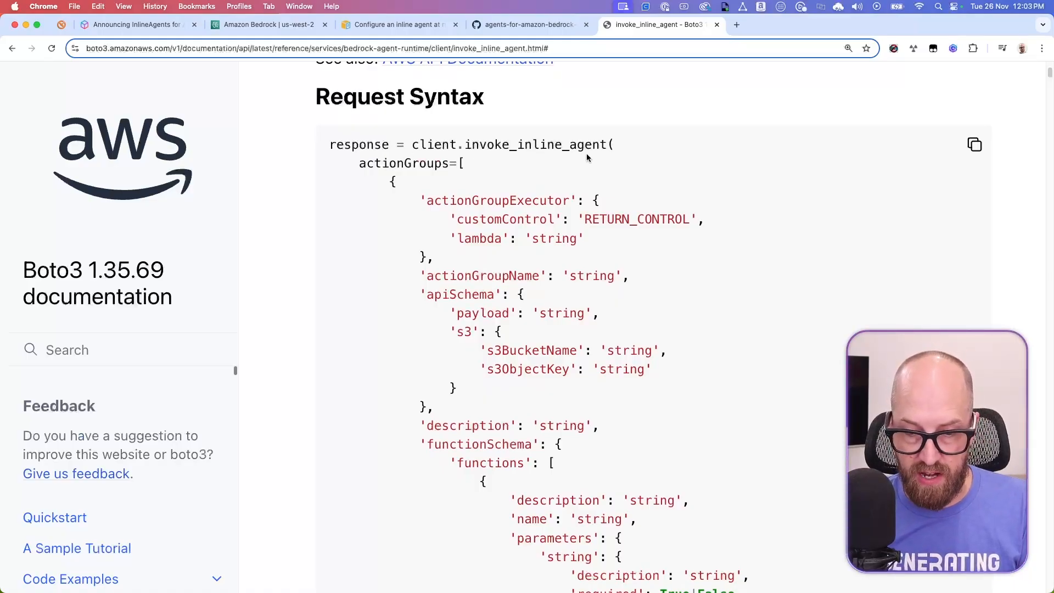
scroll(down, 3)
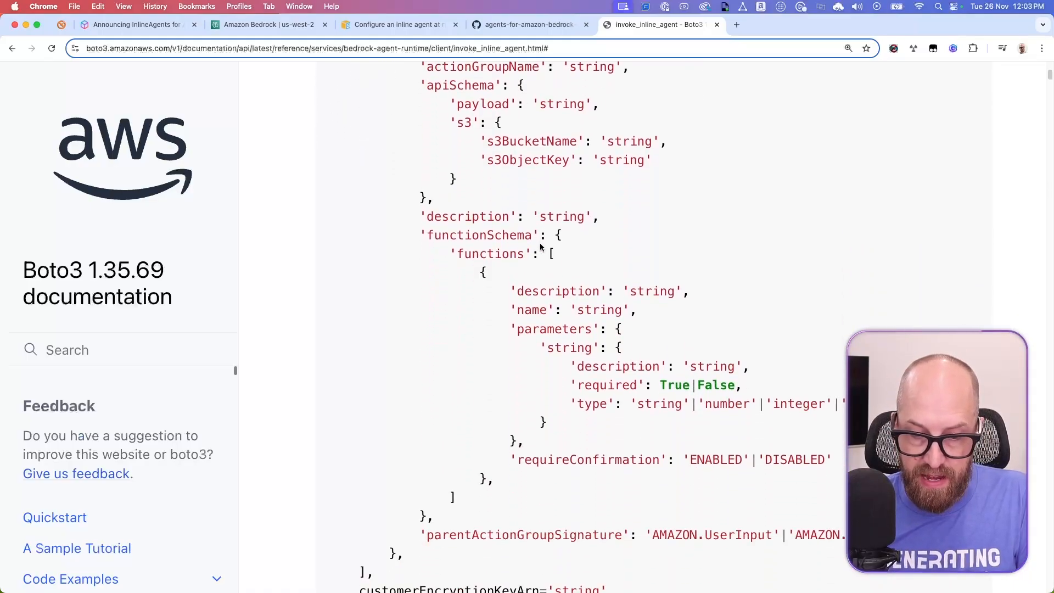
scroll(down, 3)
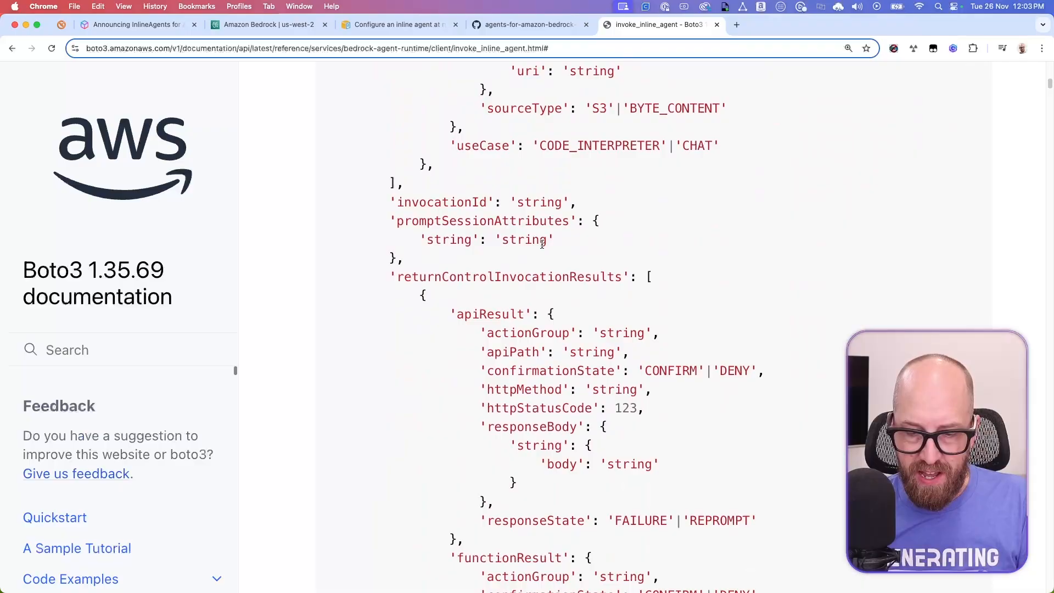
scroll(down, 3)
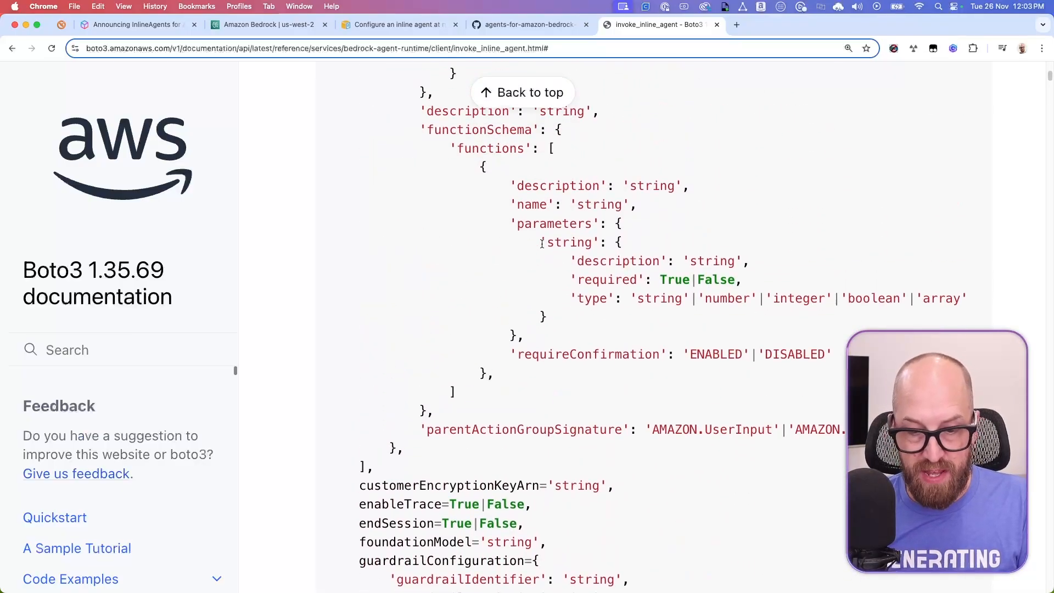
scroll(up, 3)
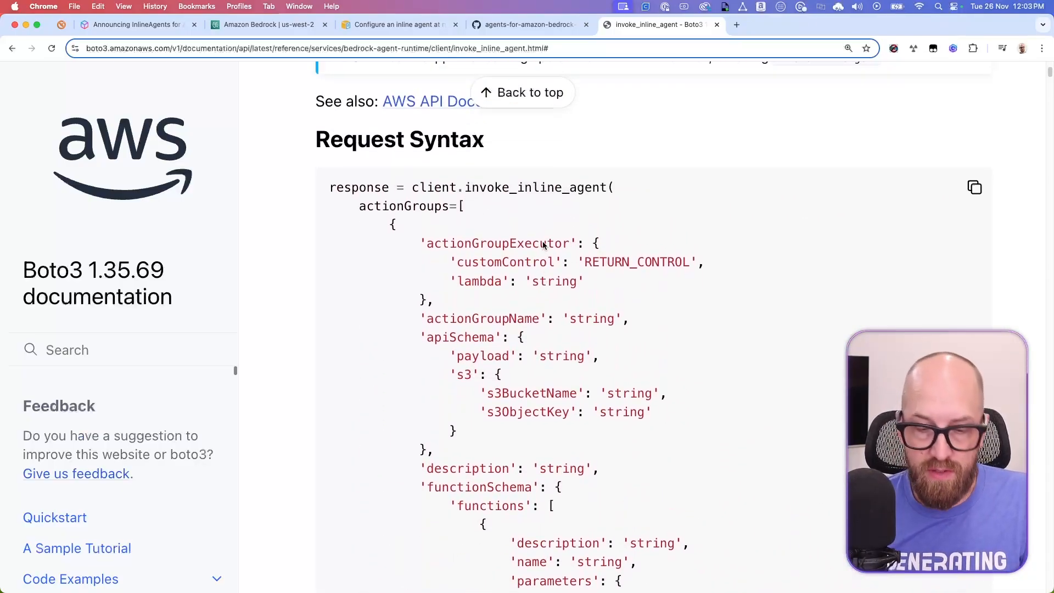
scroll(down, 3)
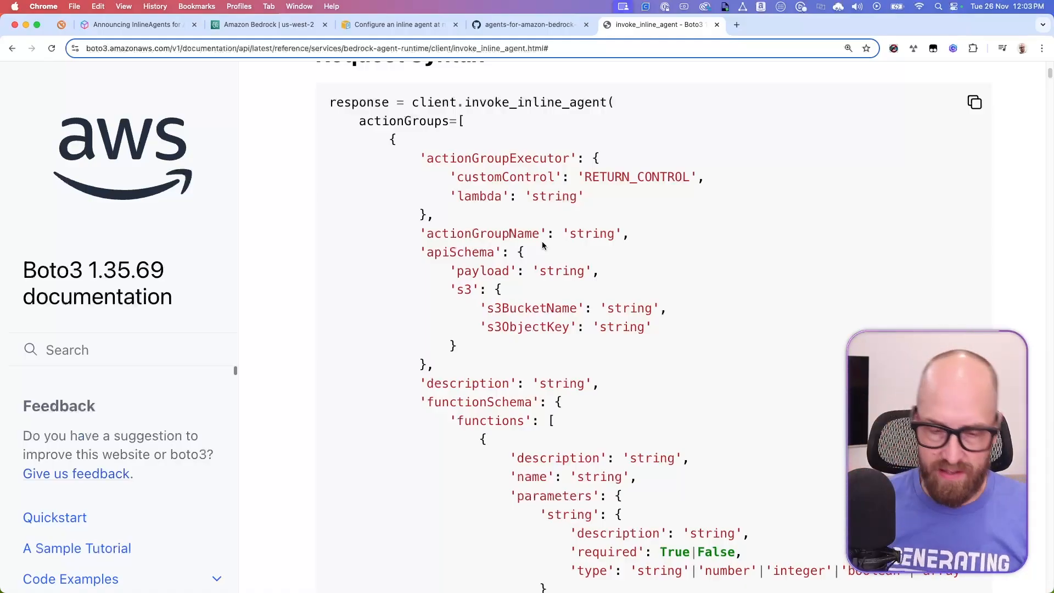
double_click(497, 158)
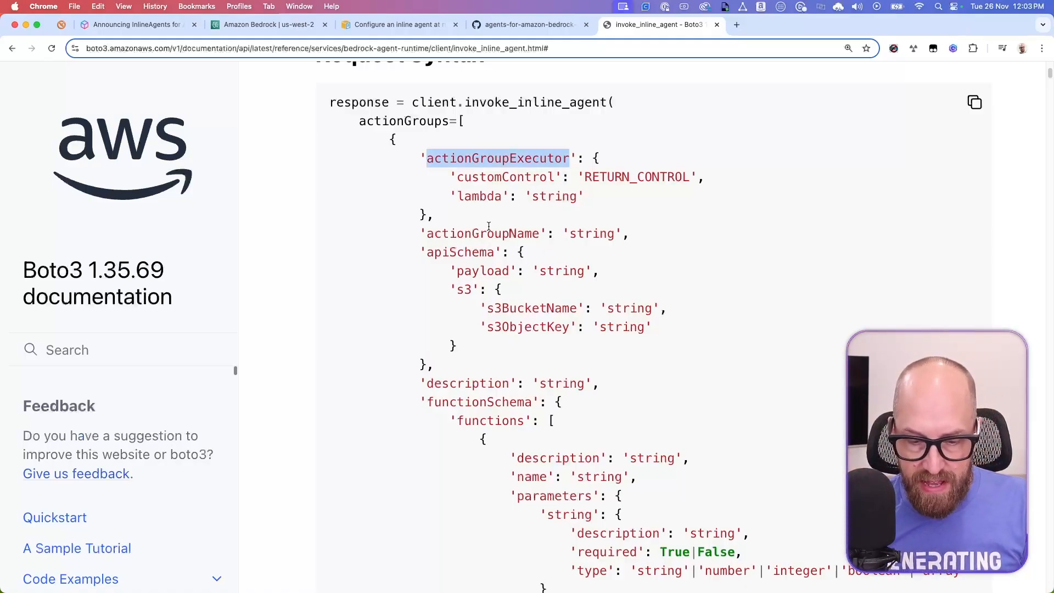
double_click(482, 234)
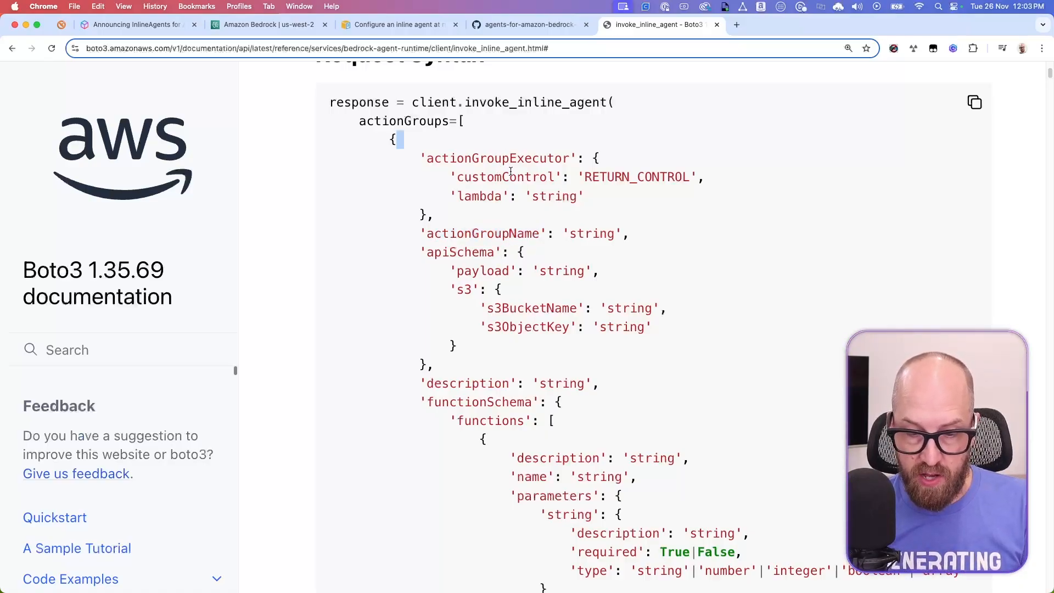
double_click(497, 158)
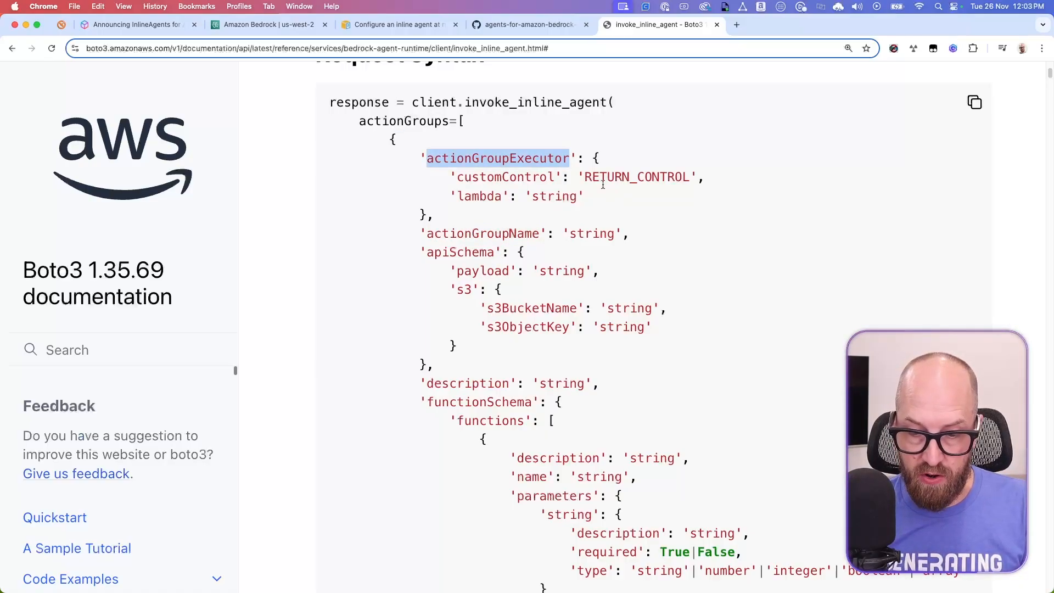
double_click(636, 177)
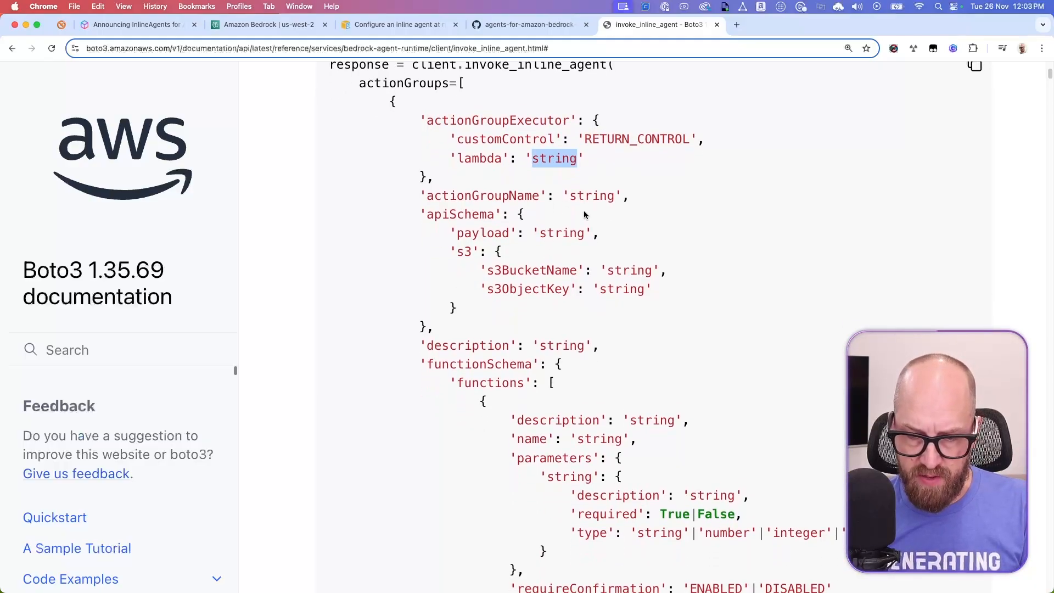
scroll(down, 3)
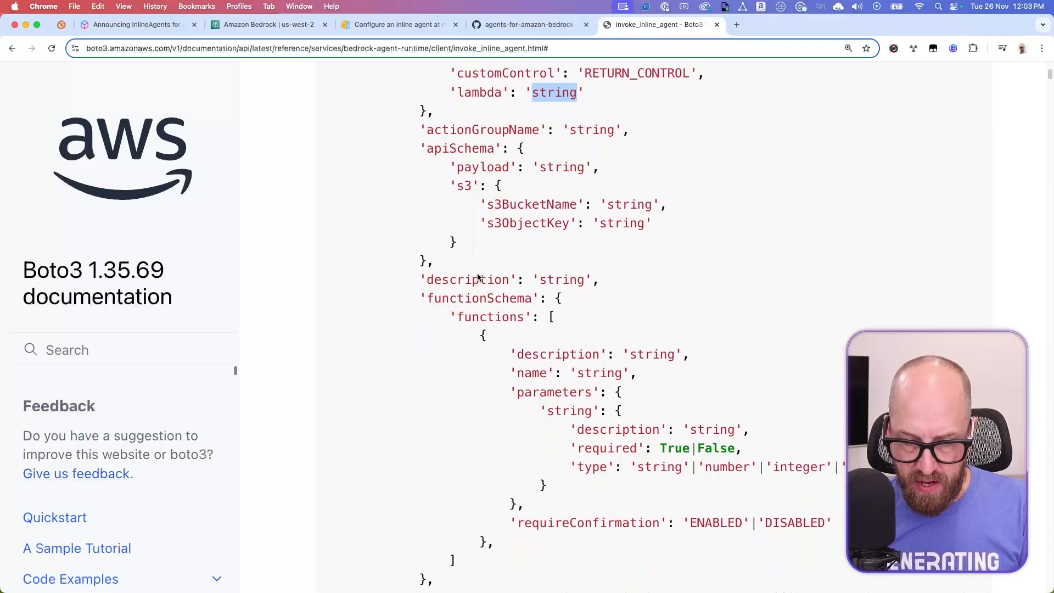
scroll(down, 3)
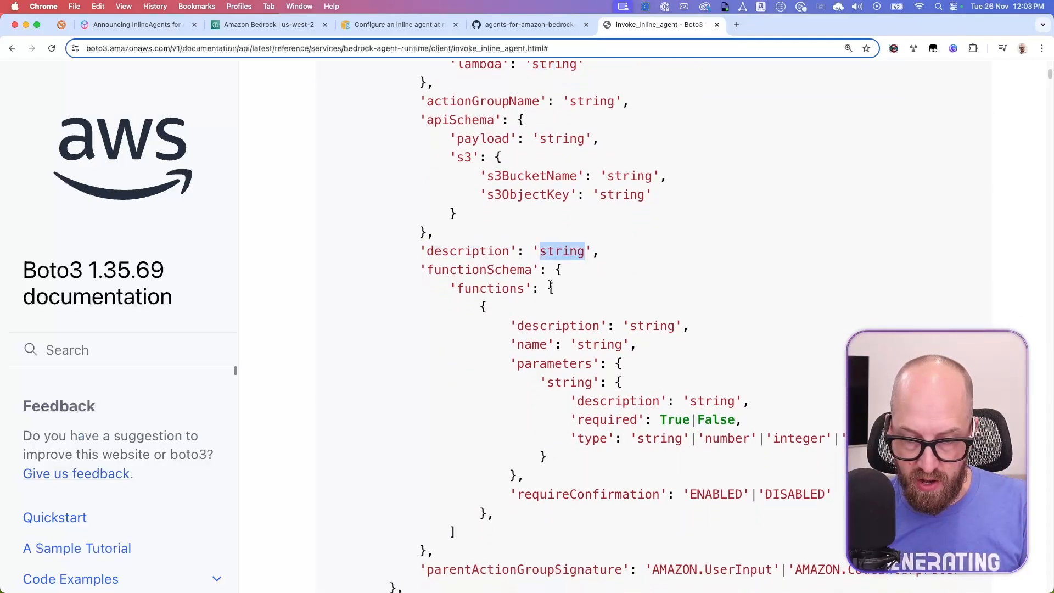
scroll(down, 3)
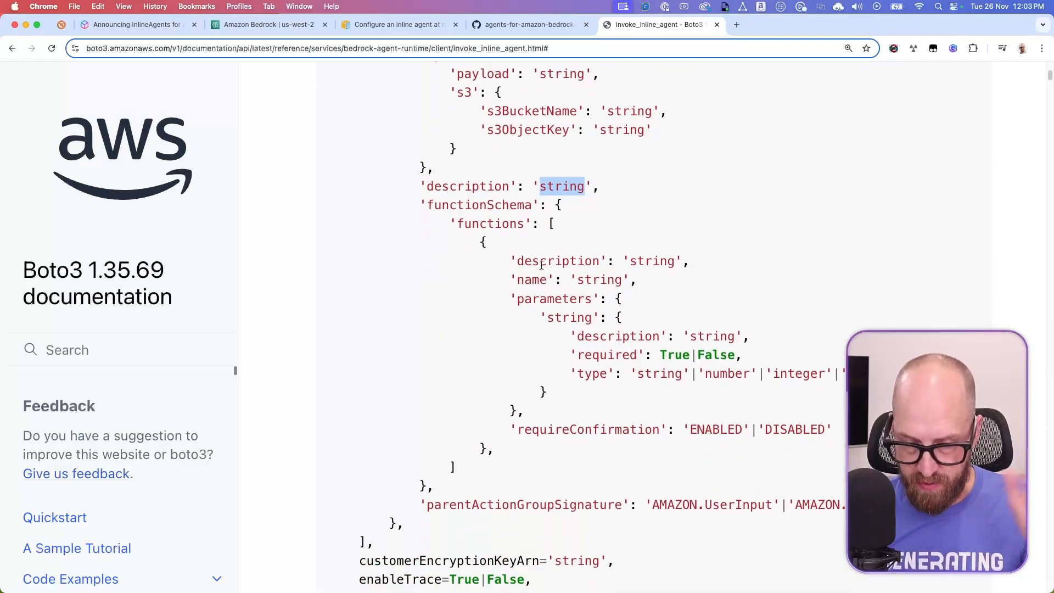
scroll(up, 3)
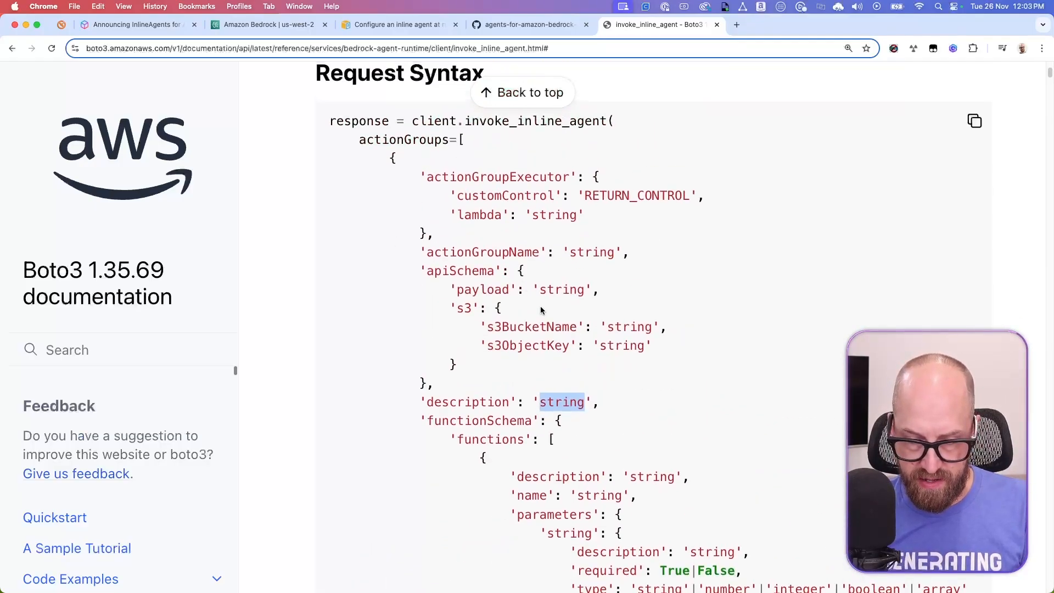
click(380, 151)
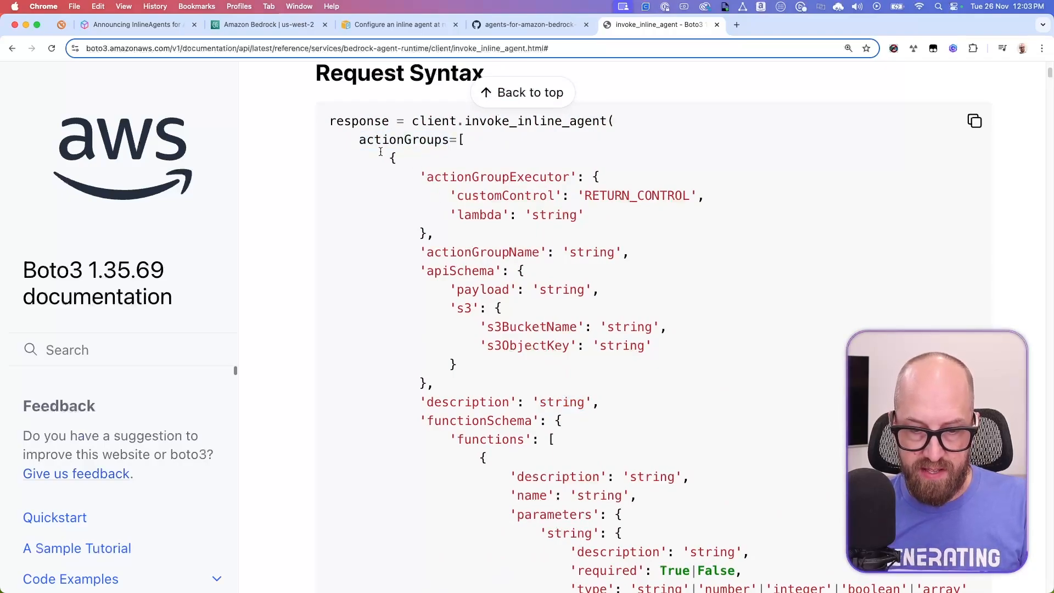
scroll(down, 3)
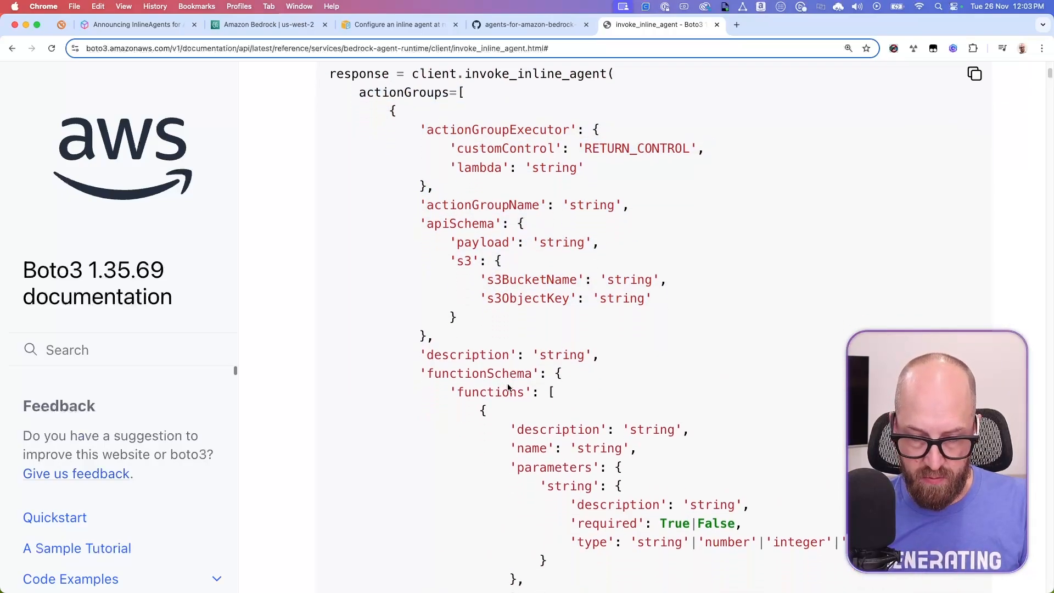
scroll(down, 3)
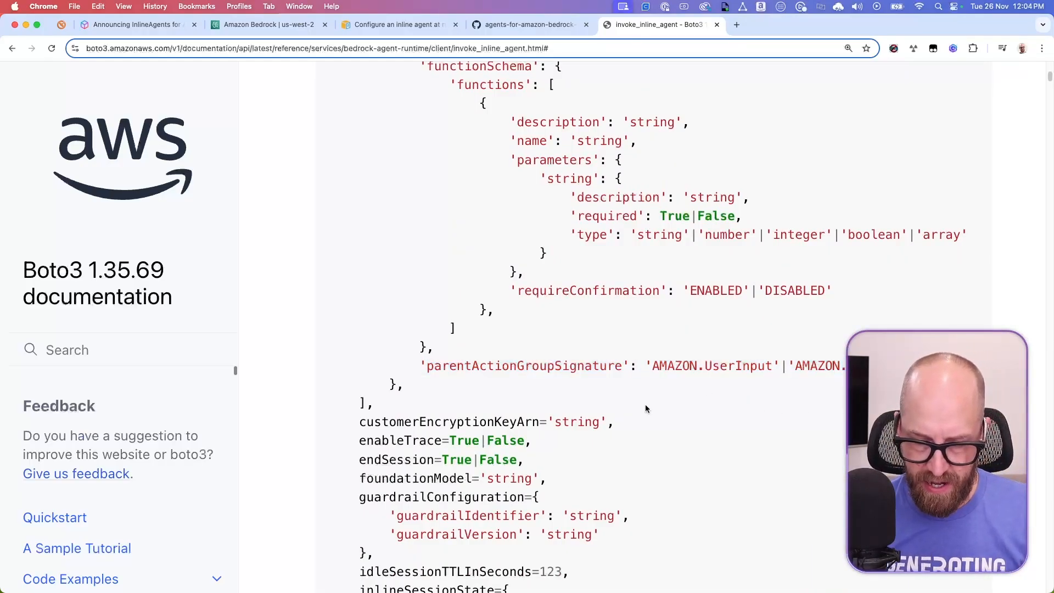
Step: Scroll past the inlineSessionState, returnControlInvocationResults and knowledgeBases filter parameters
scroll(down, 3)
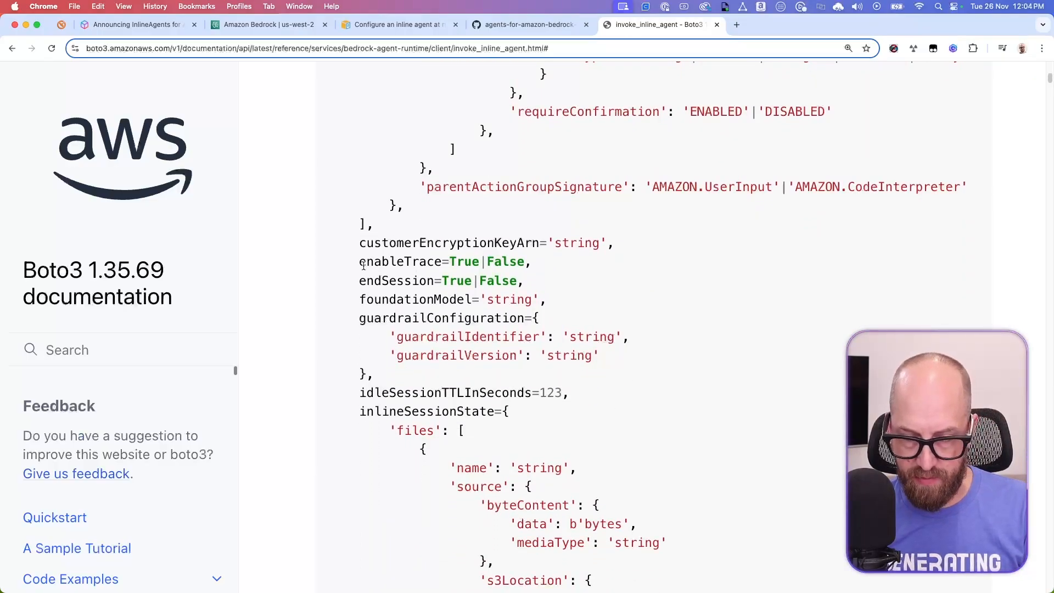
scroll(down, 3)
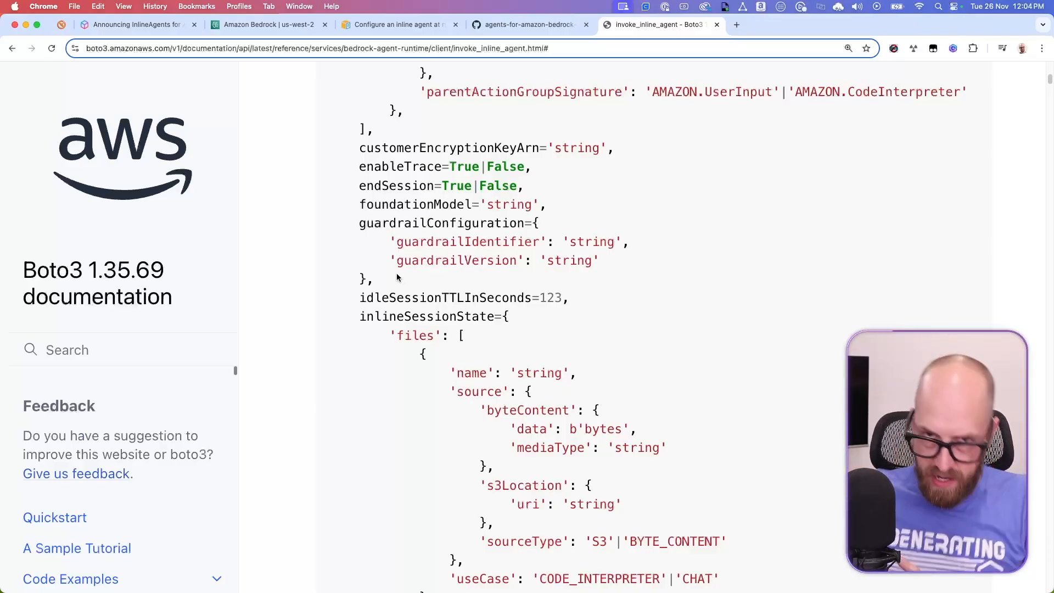
mouse_move(422, 302)
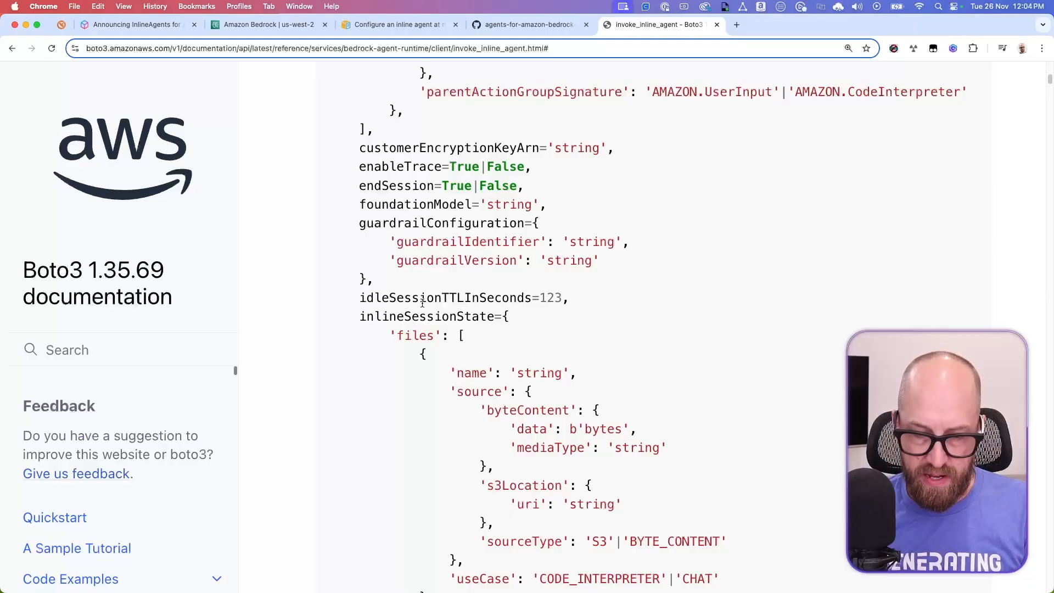
scroll(down, 3)
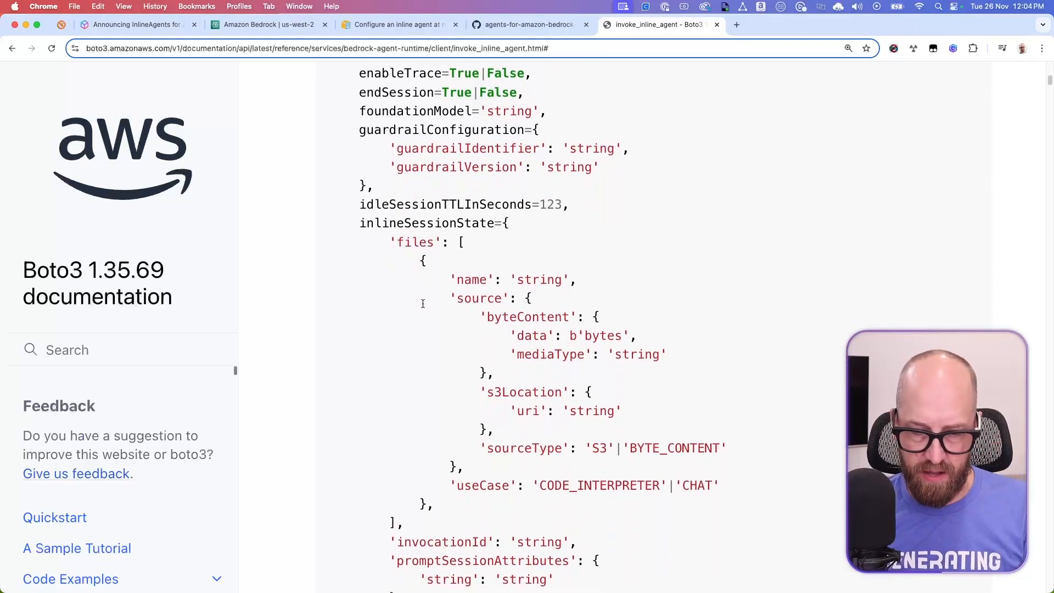
scroll(down, 3)
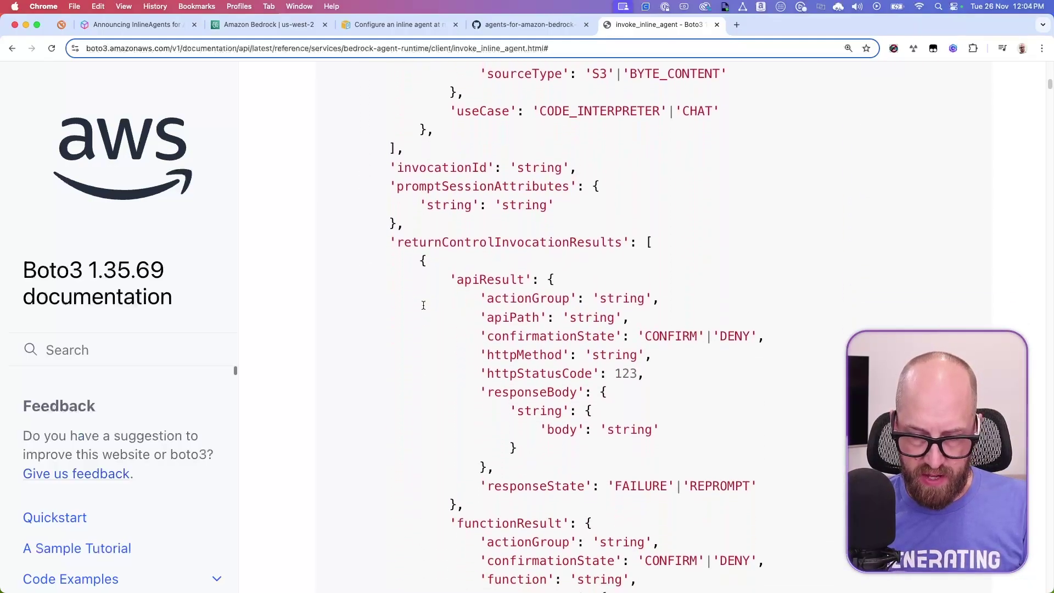
scroll(down, 3)
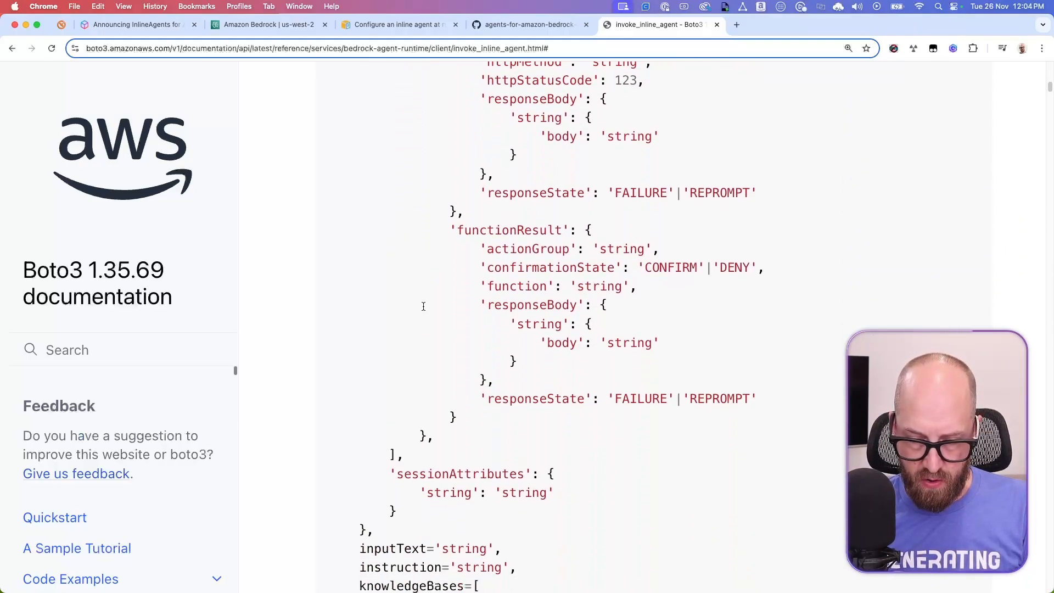
scroll(down, 3)
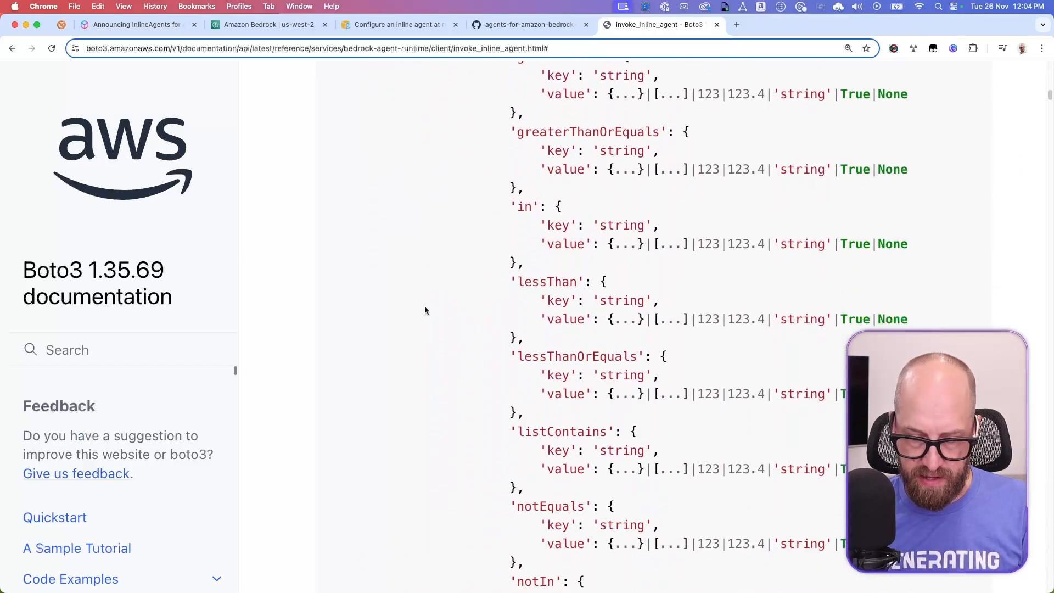
scroll(down, 3)
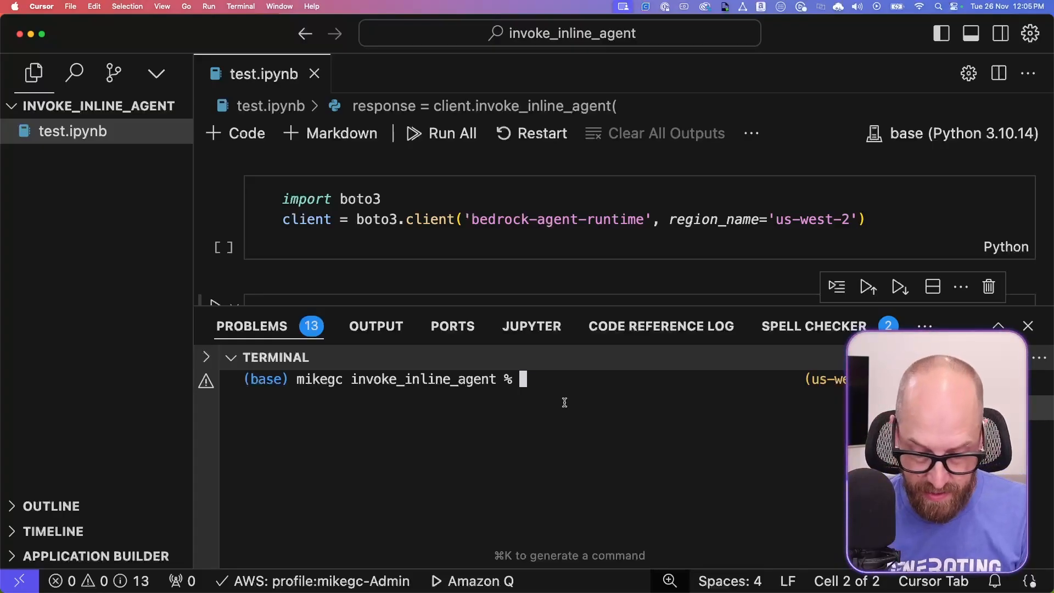
Step: Run pip install -U boto3 in the terminal, then close the terminal panel
text(pip install -U boto3)
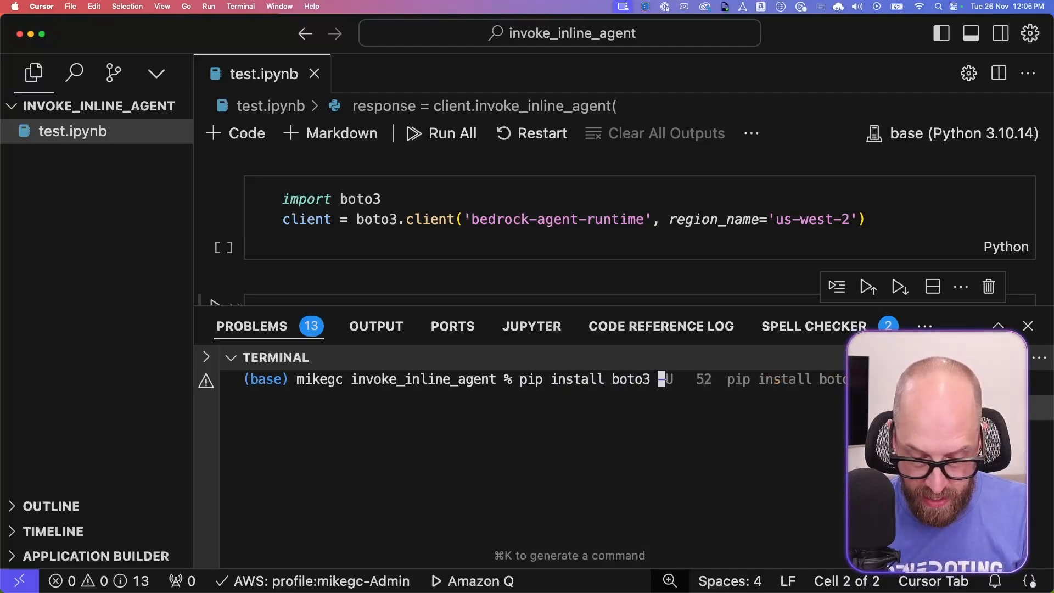
text(-U)
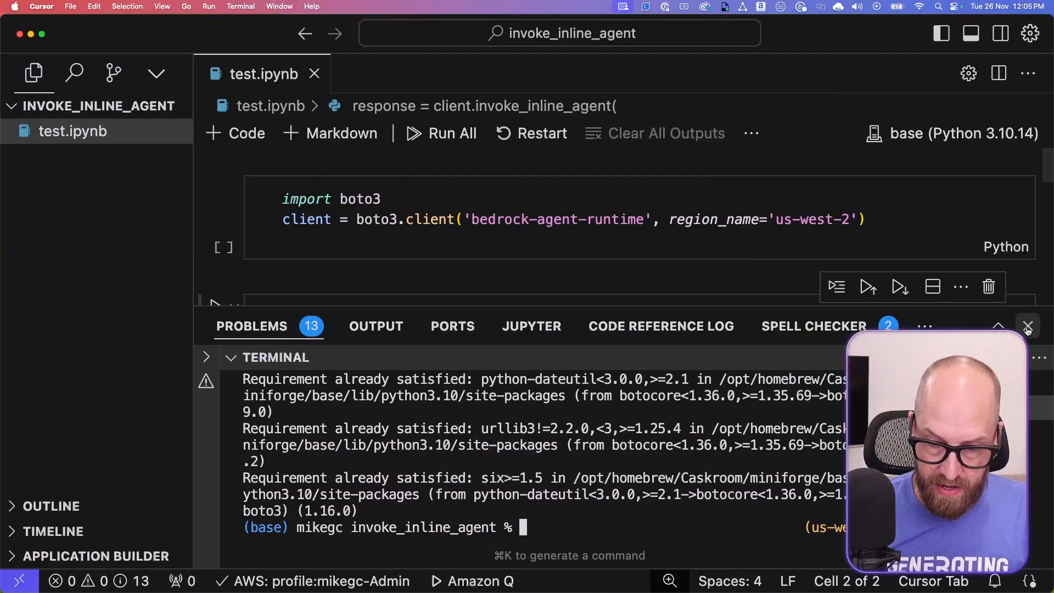
click(1028, 326)
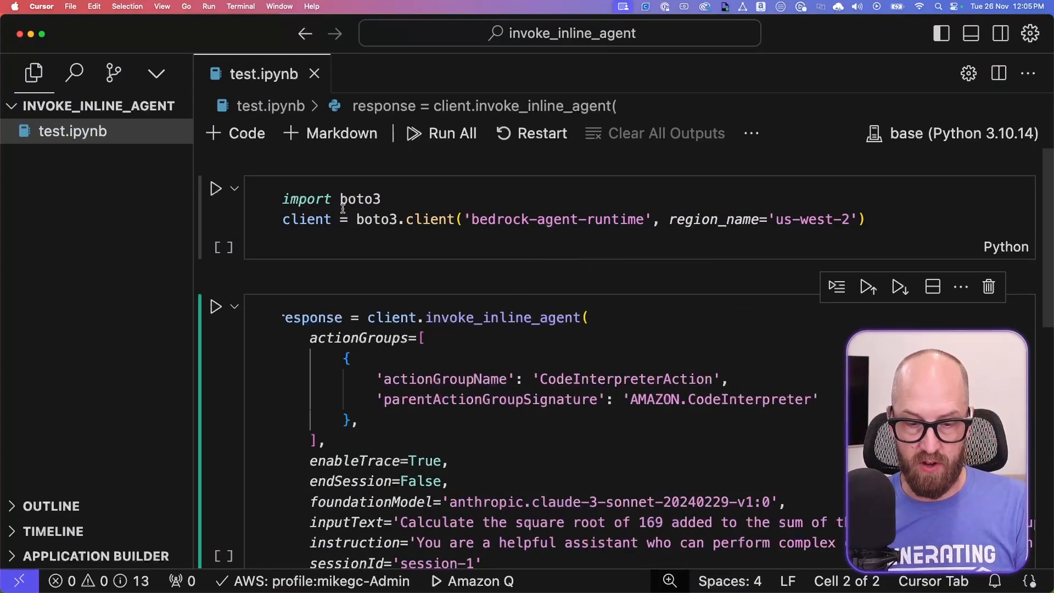
Step: Run the bedrock-agent-runtime client cell and scroll to the invoke_inline_agent cell
click(410, 198)
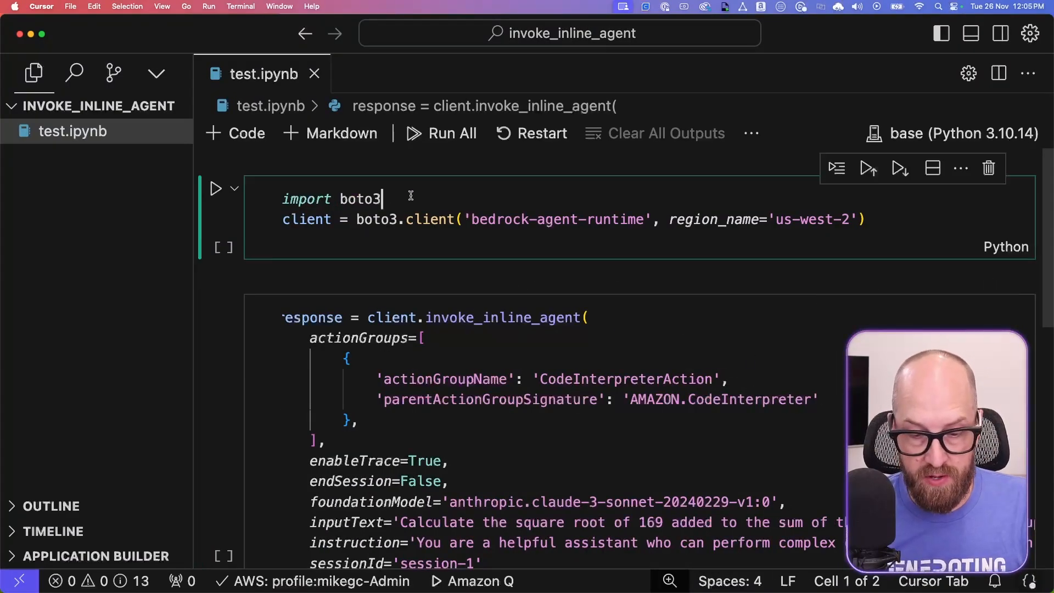
mouse_move(428, 219)
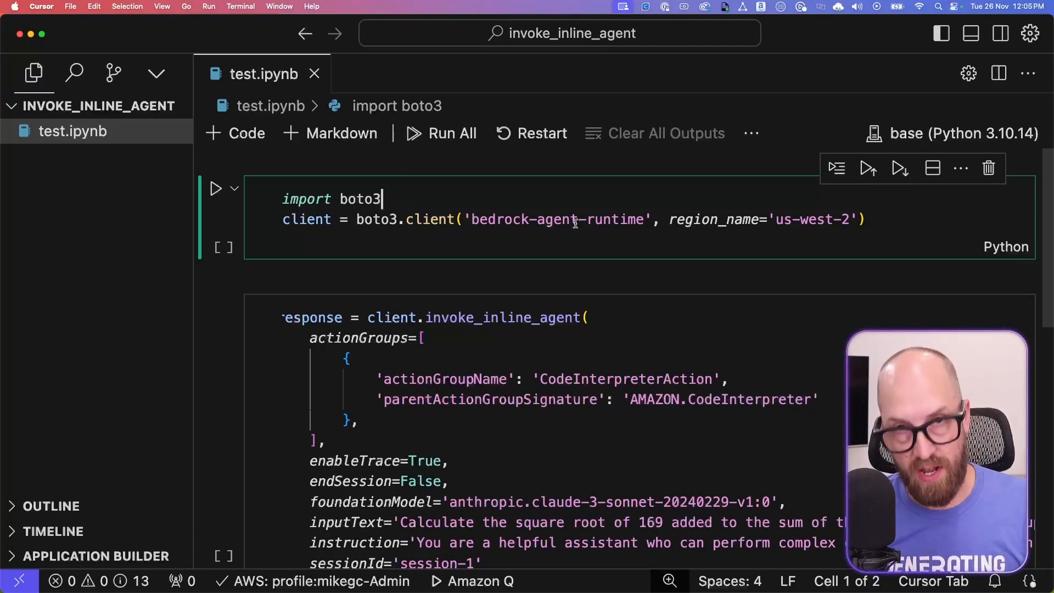
mouse_move(757, 213)
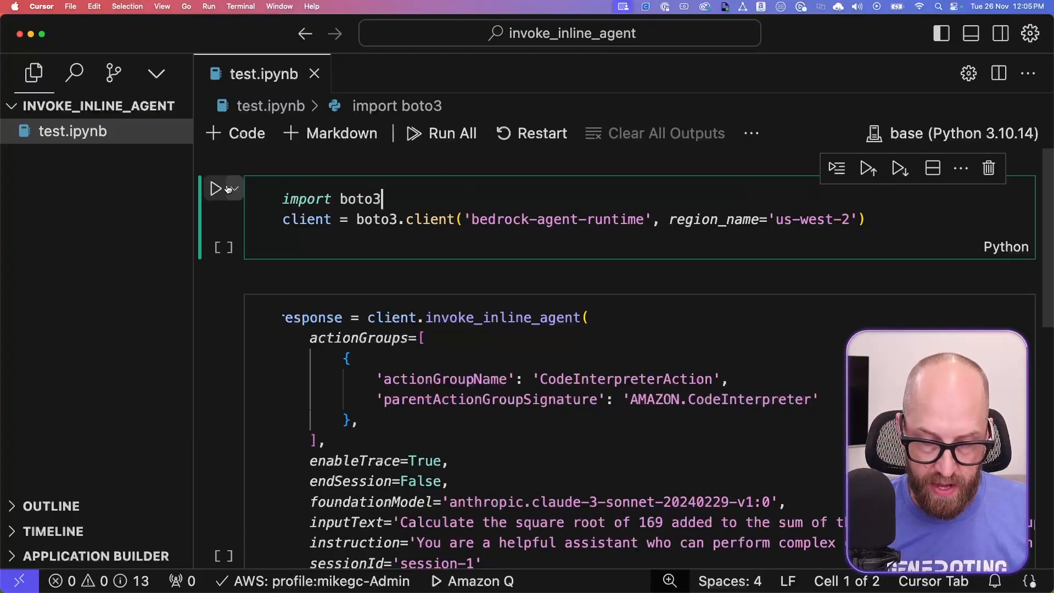
click(216, 189)
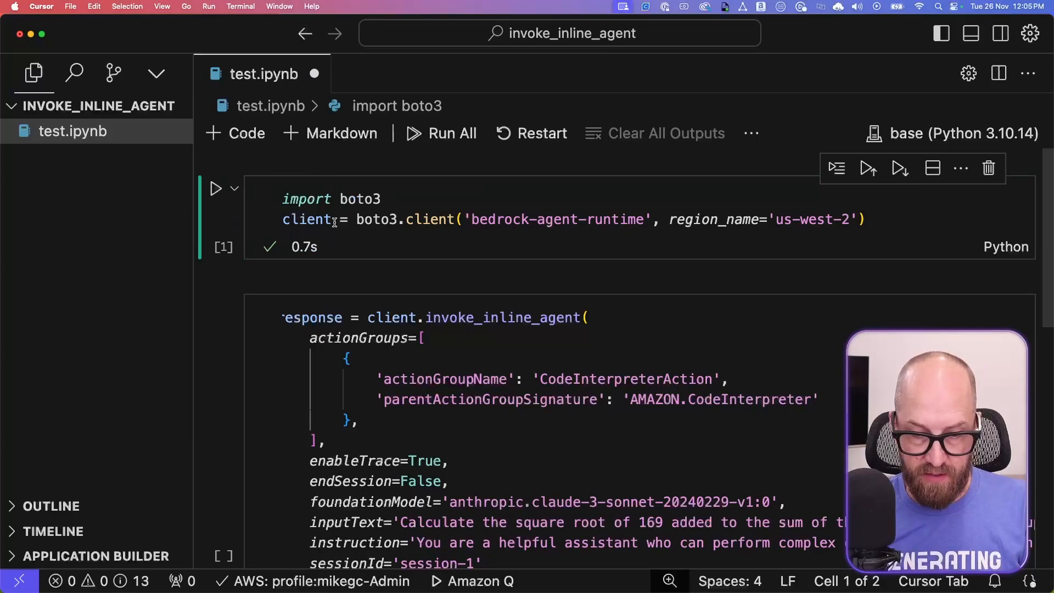
scroll(down, 3)
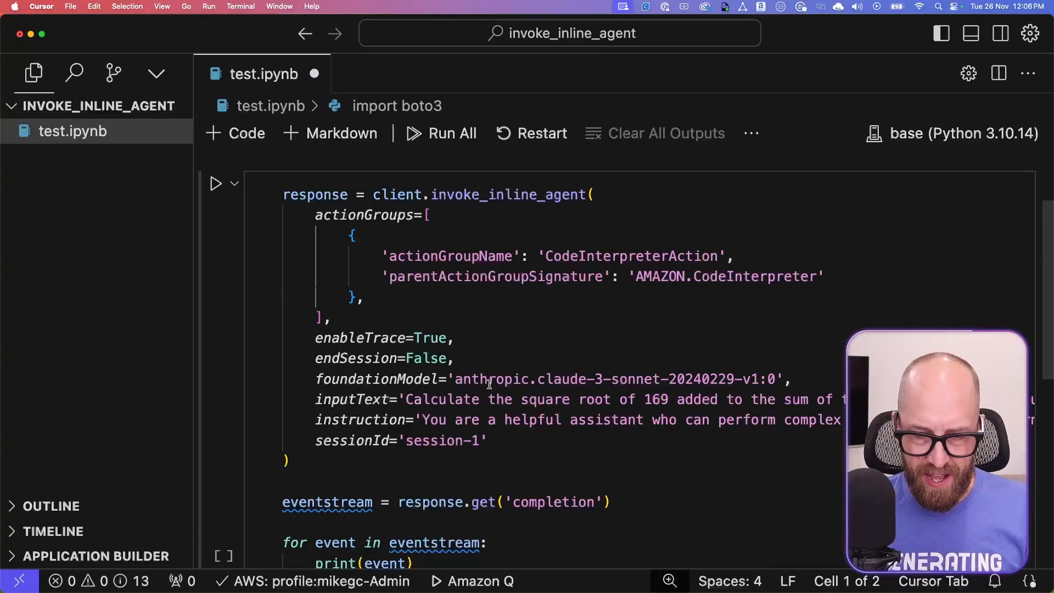
double_click(396, 194)
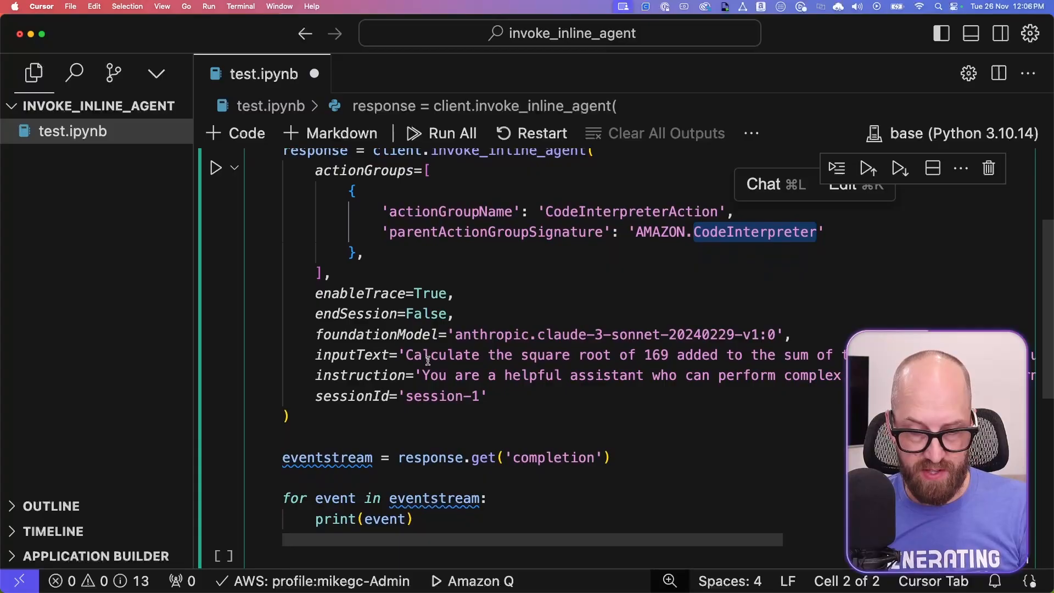
scroll(up, 3)
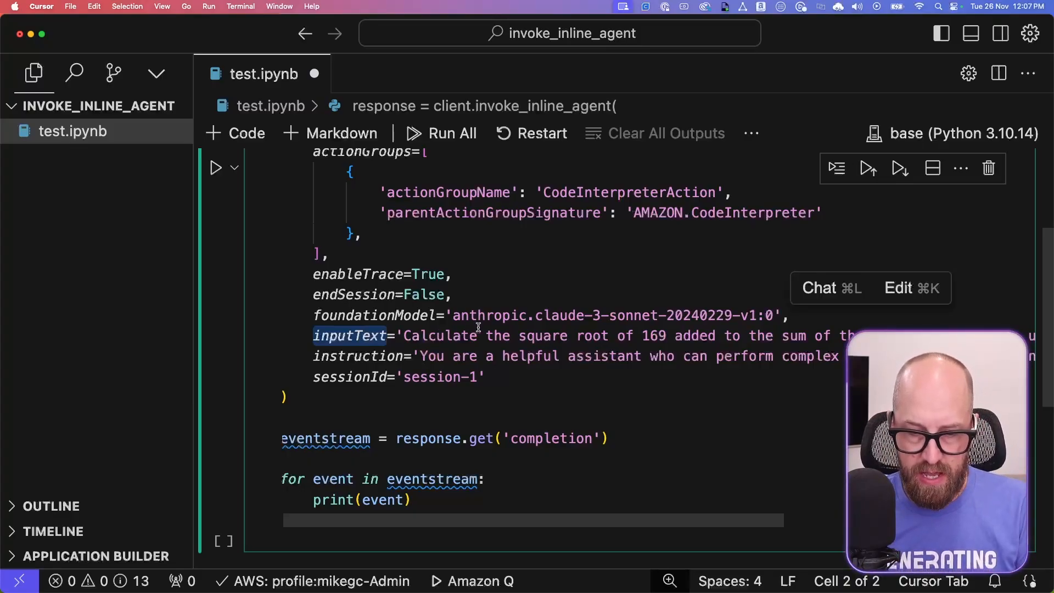
scroll(right, 3)
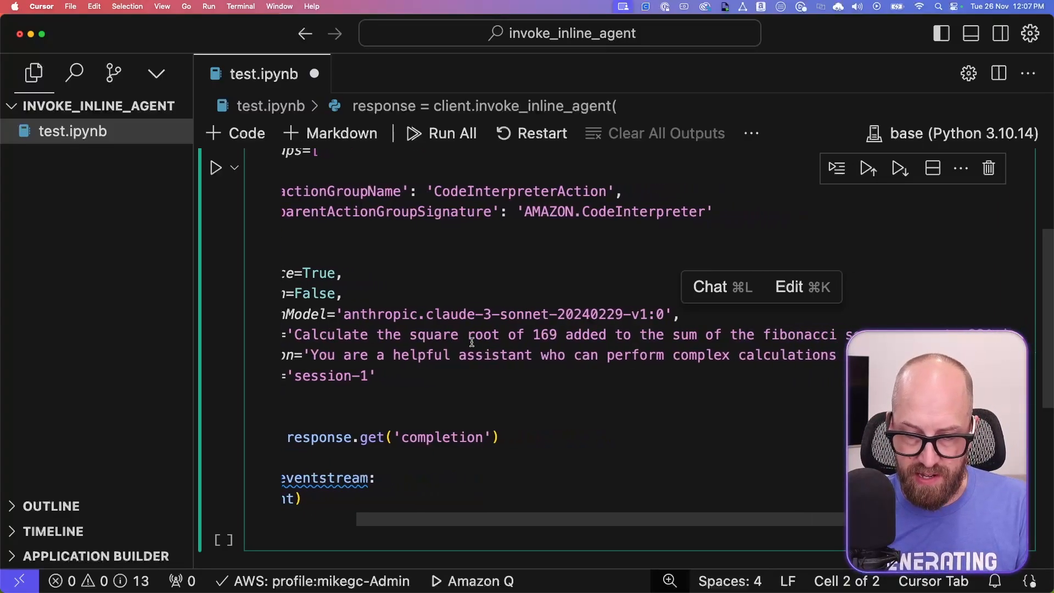
scroll(right, 3)
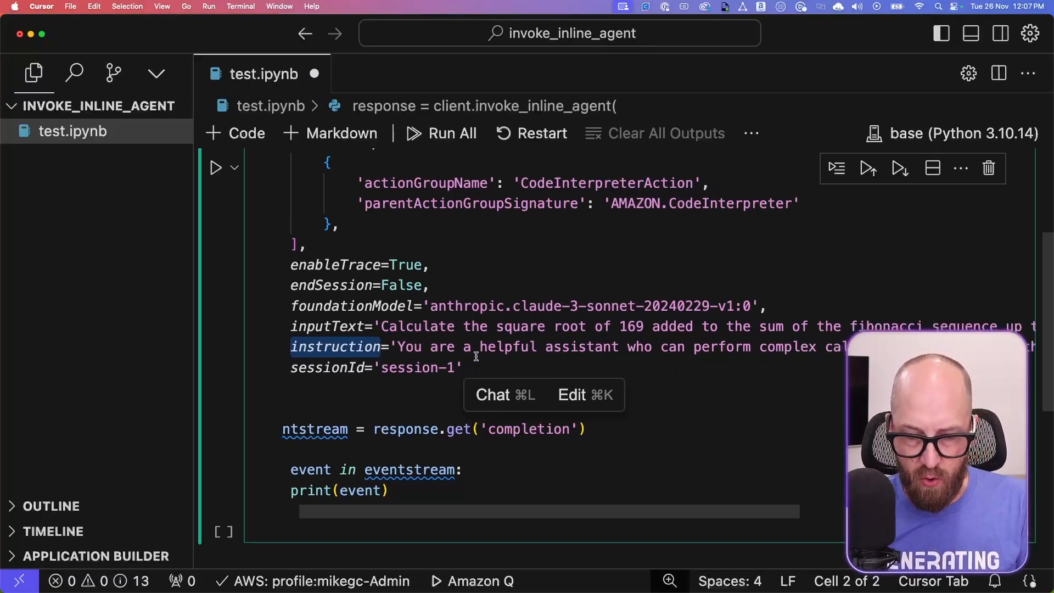
scroll(right, 3)
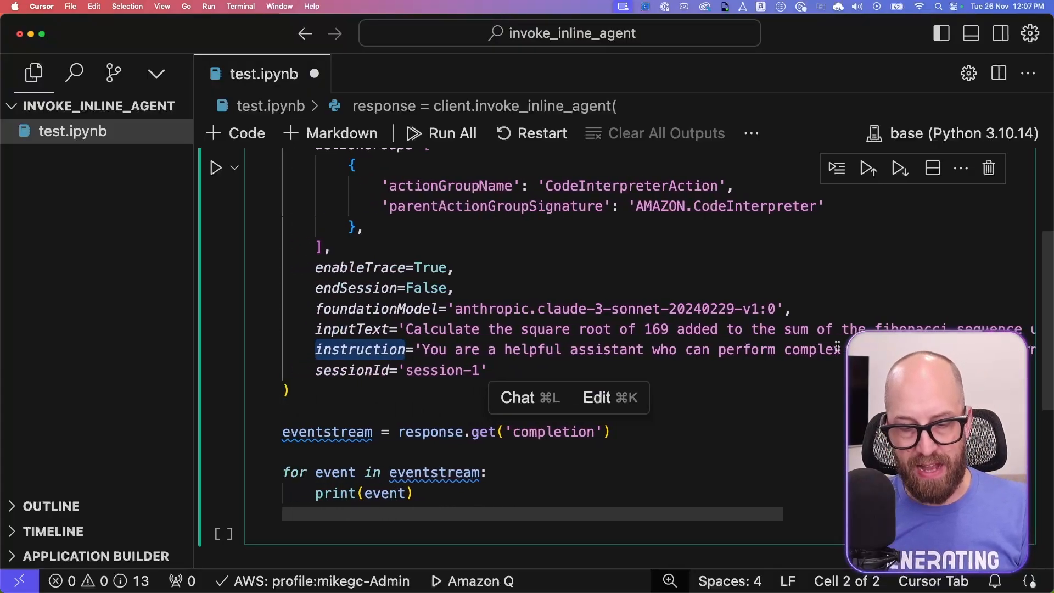
scroll(up, 3)
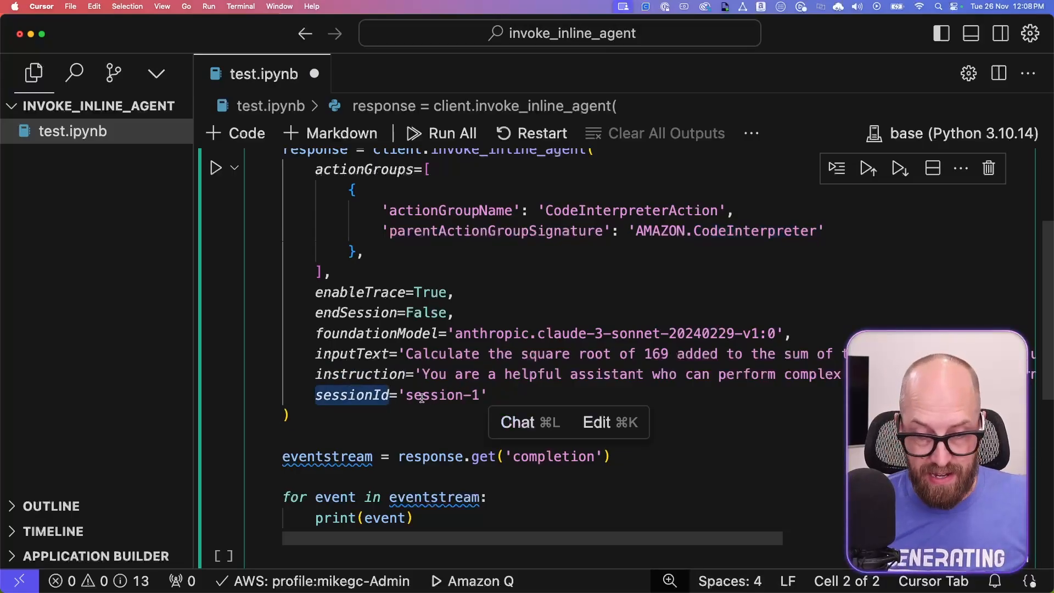
mouse_move(351, 395)
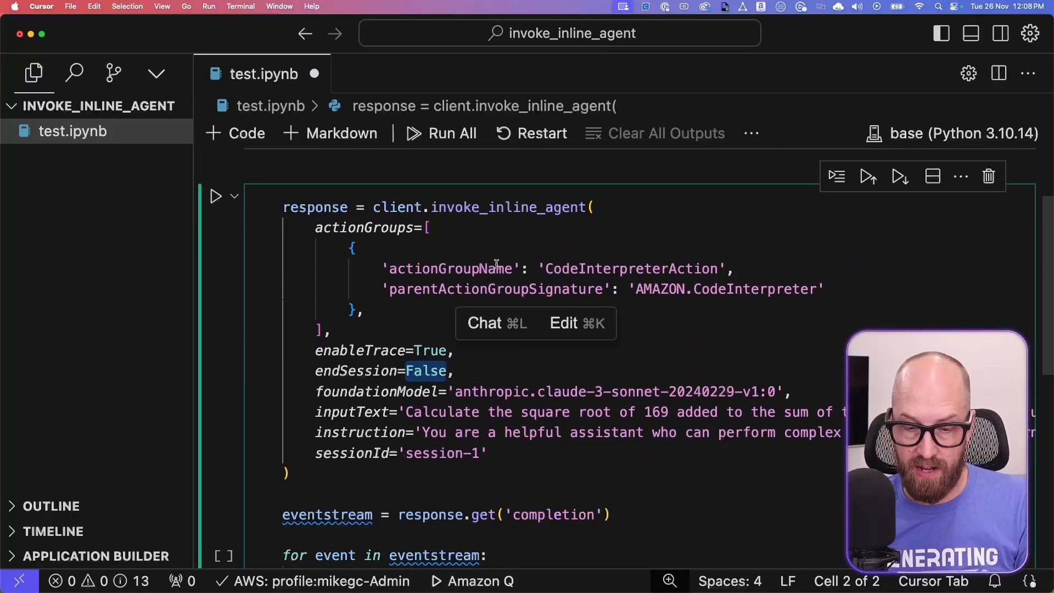
scroll(down, 3)
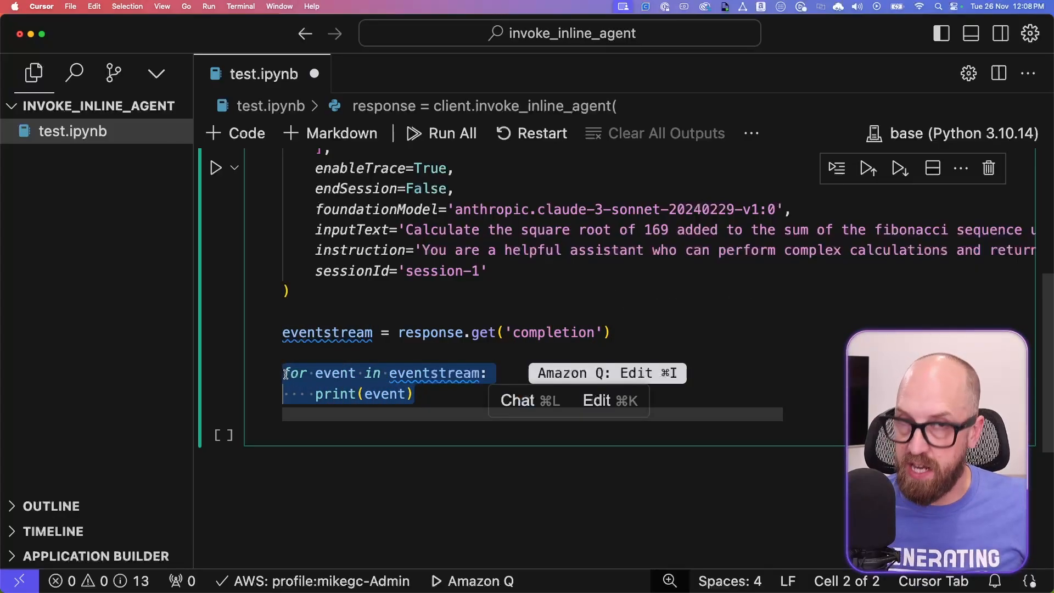
mouse_move(302, 310)
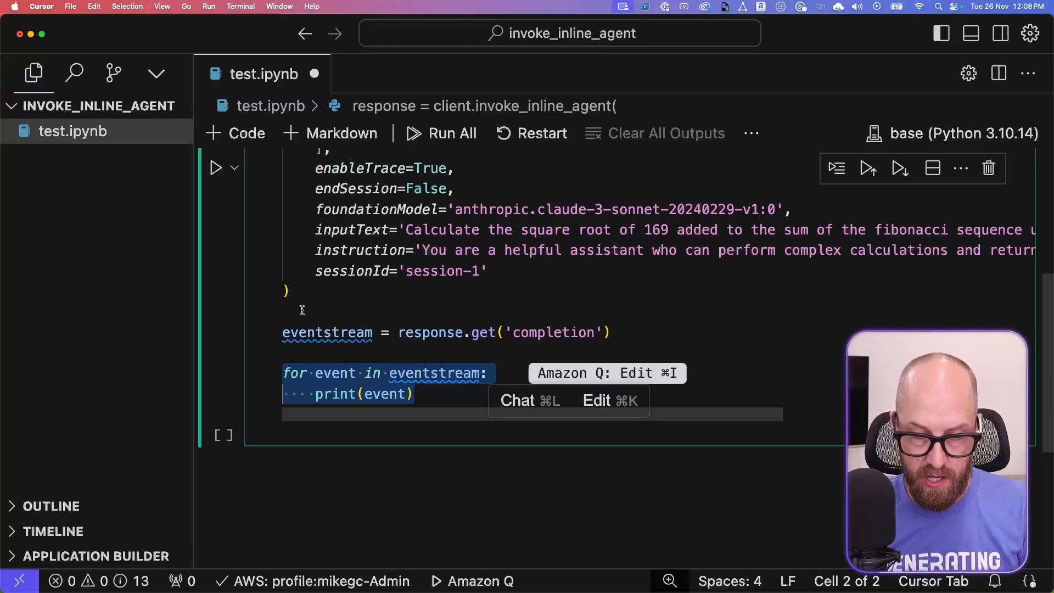
click(215, 167)
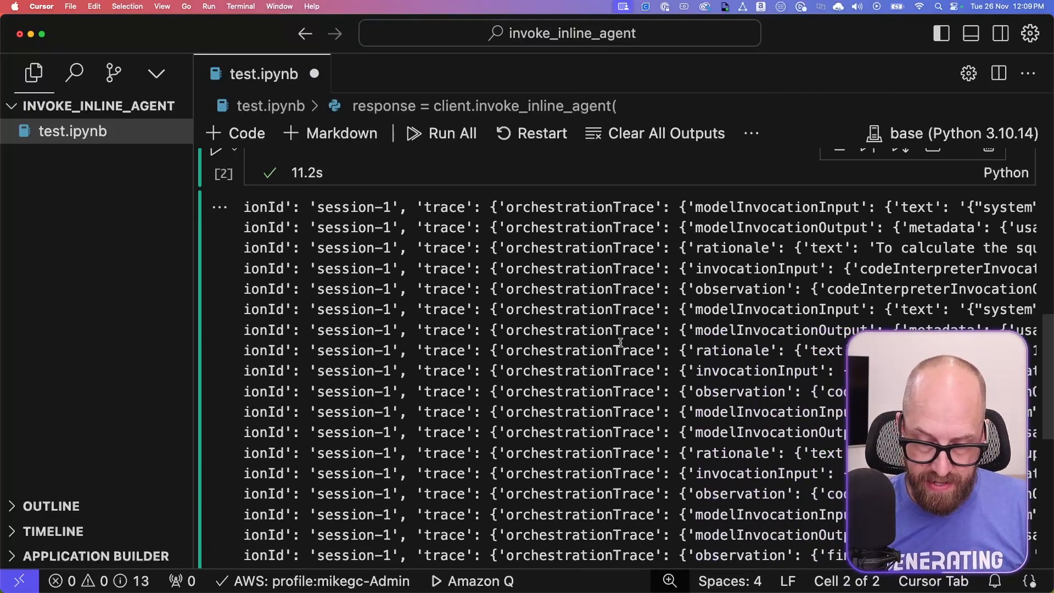
Step: Scroll through the trace output and highlight the codeInterpreterInvocationInput event
scroll(right, 3)
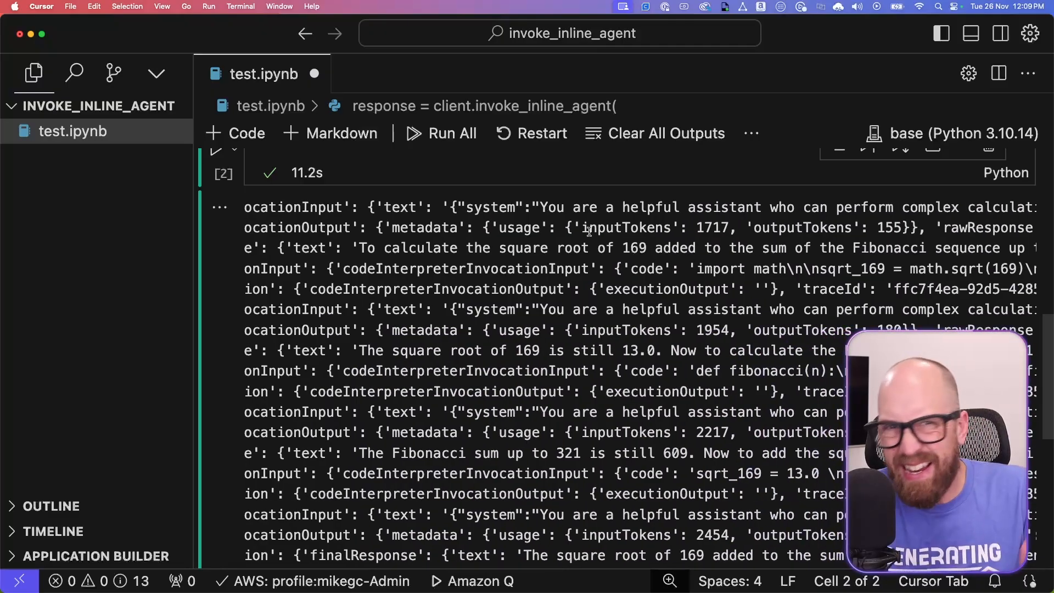
mouse_move(572, 180)
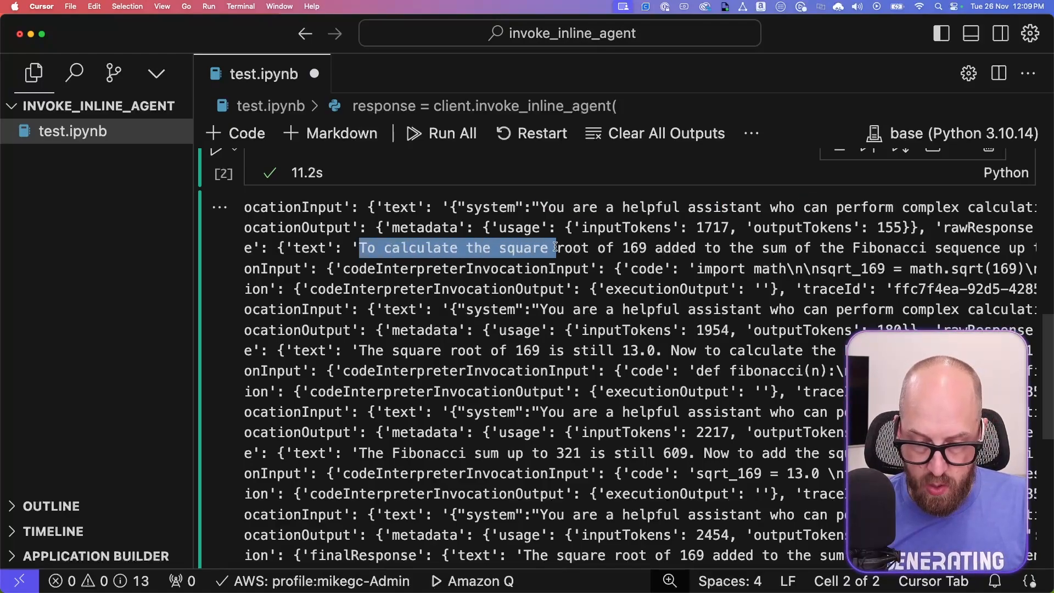
scroll(right, 3)
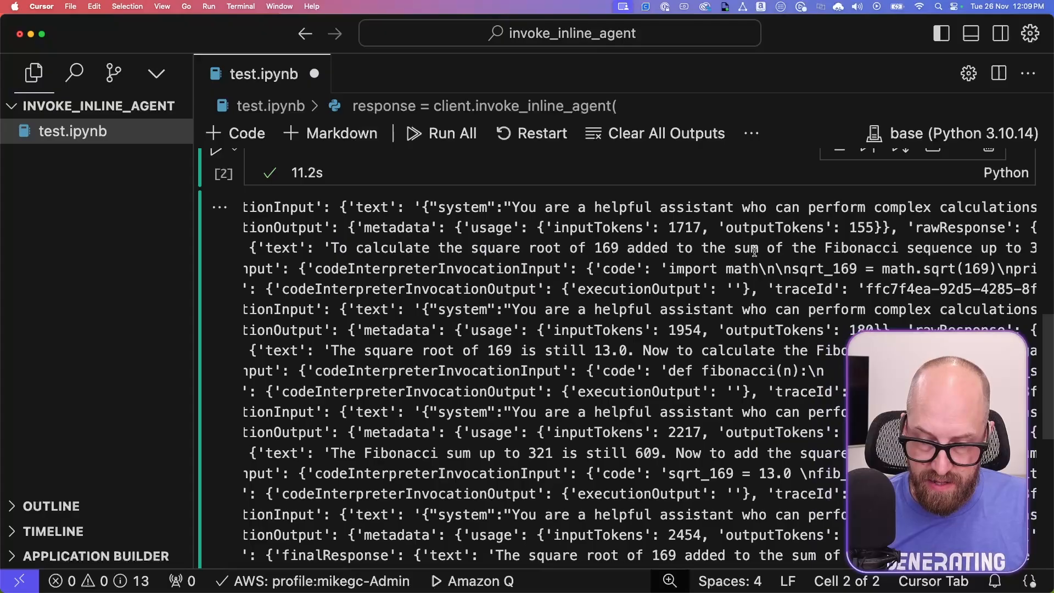
scroll(right, 3)
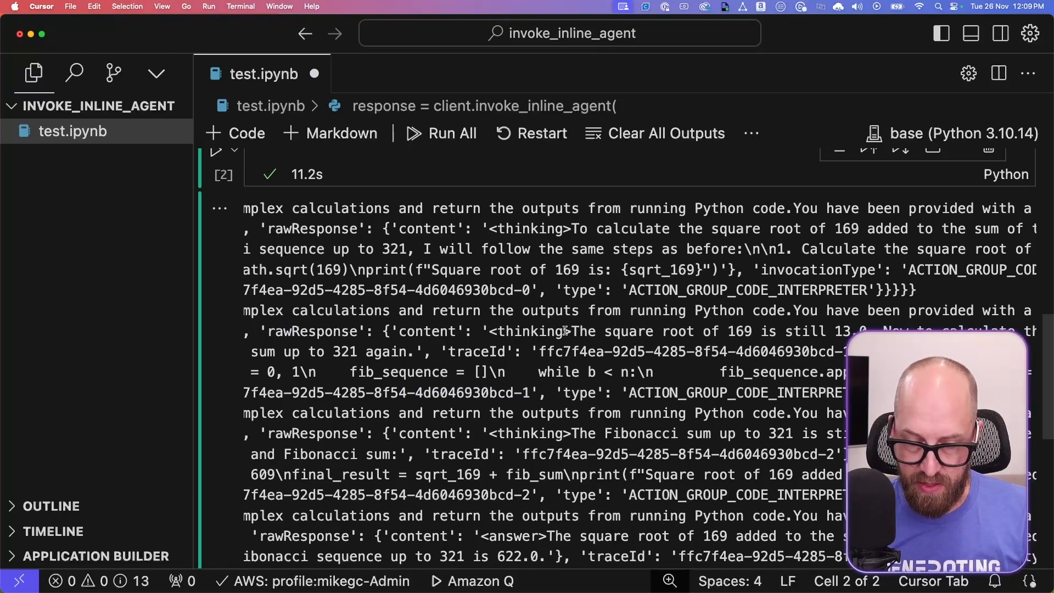
double_click(543, 317)
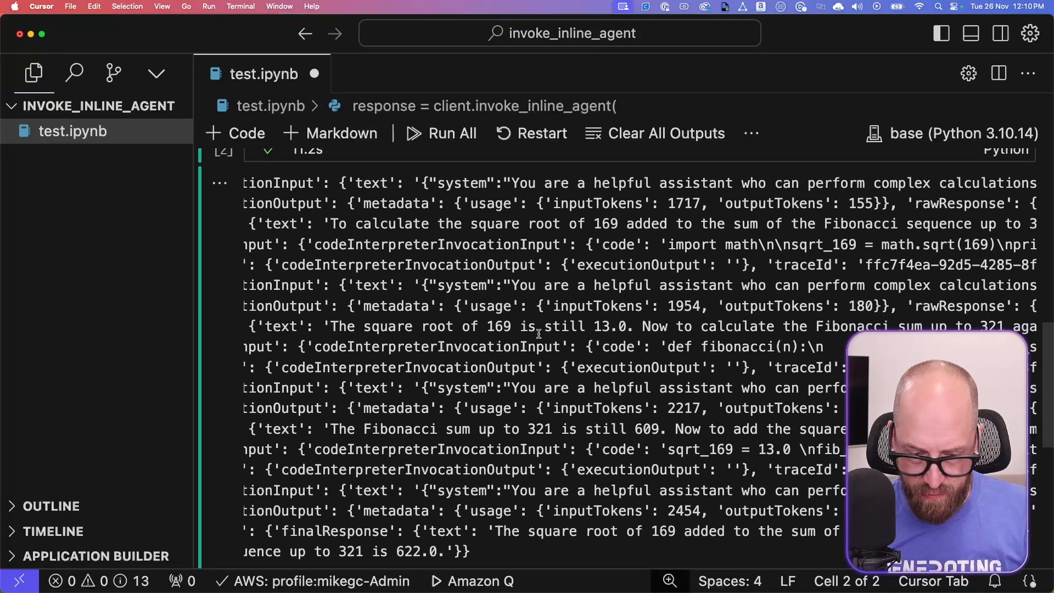
scroll(left, 3)
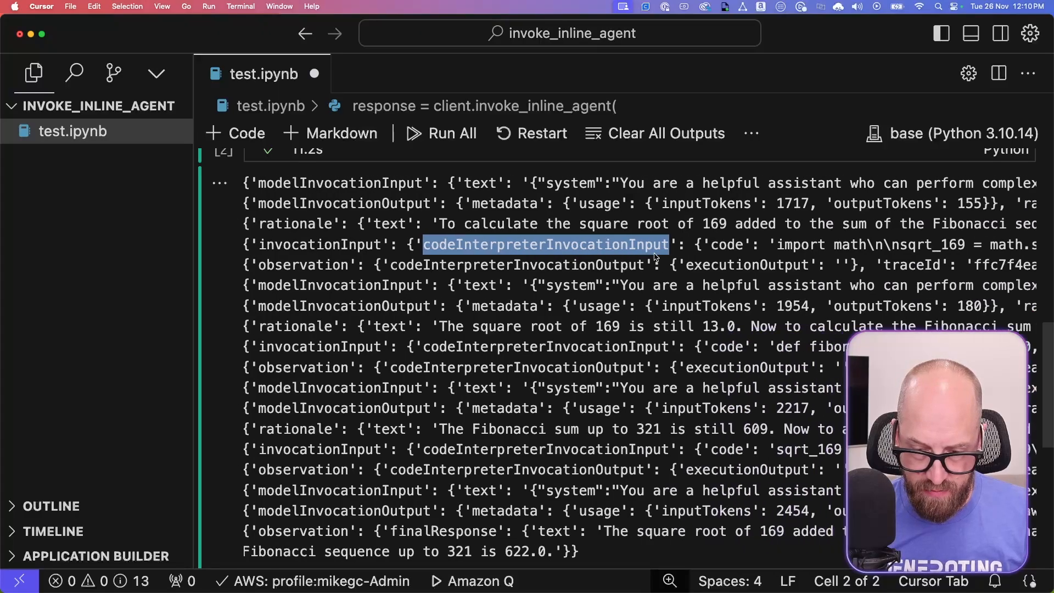
scroll(right, 3)
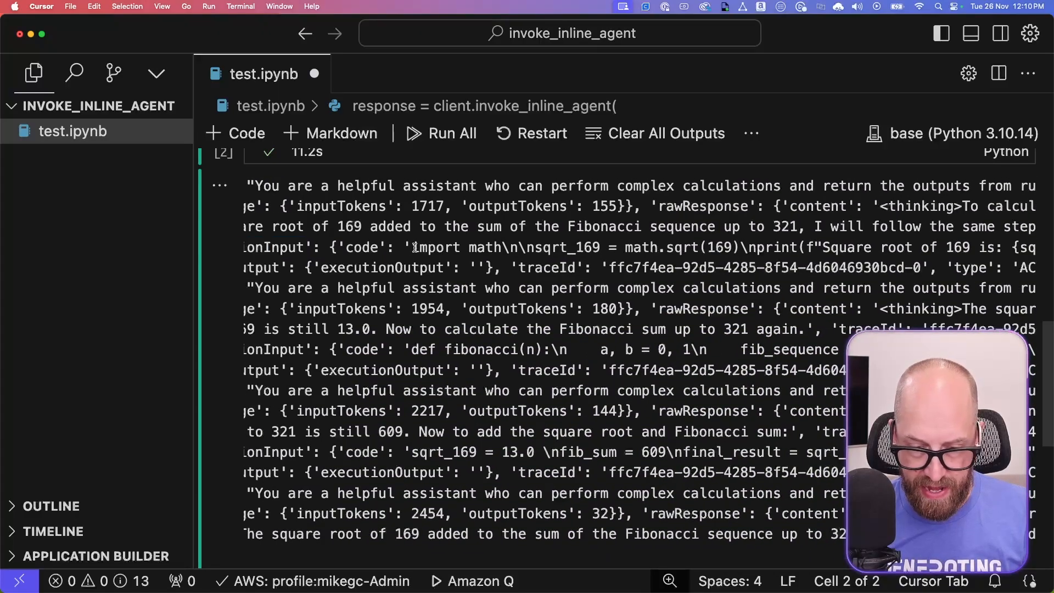
double_click(434, 248)
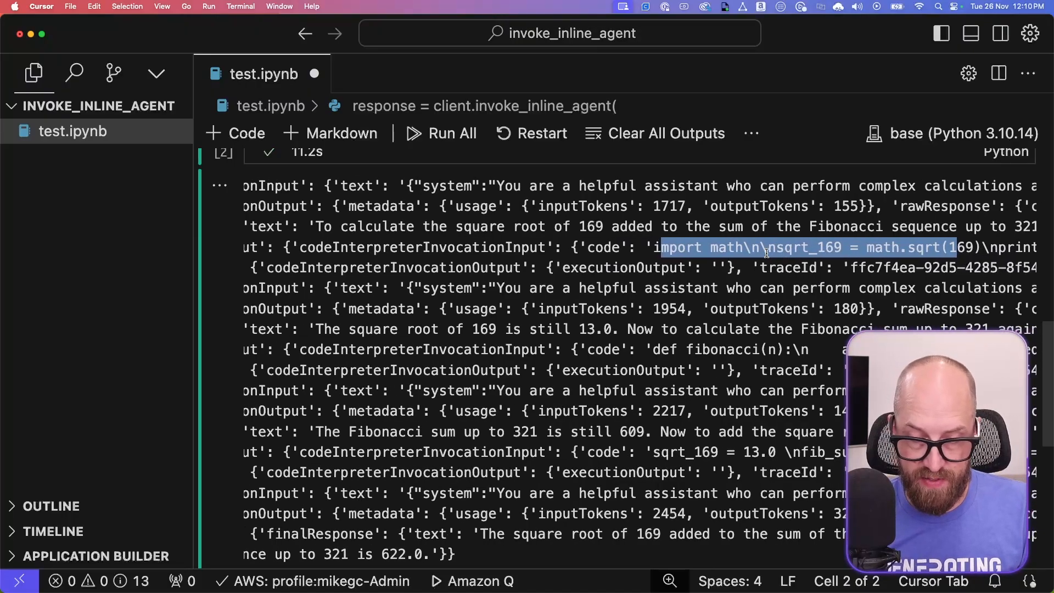
scroll(left, 3)
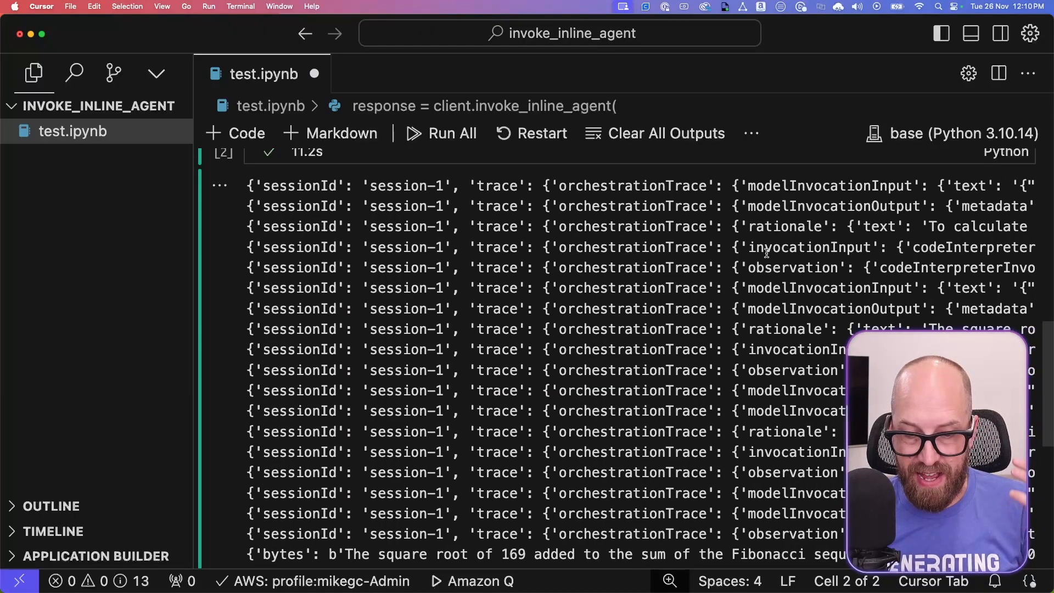
scroll(down, 3)
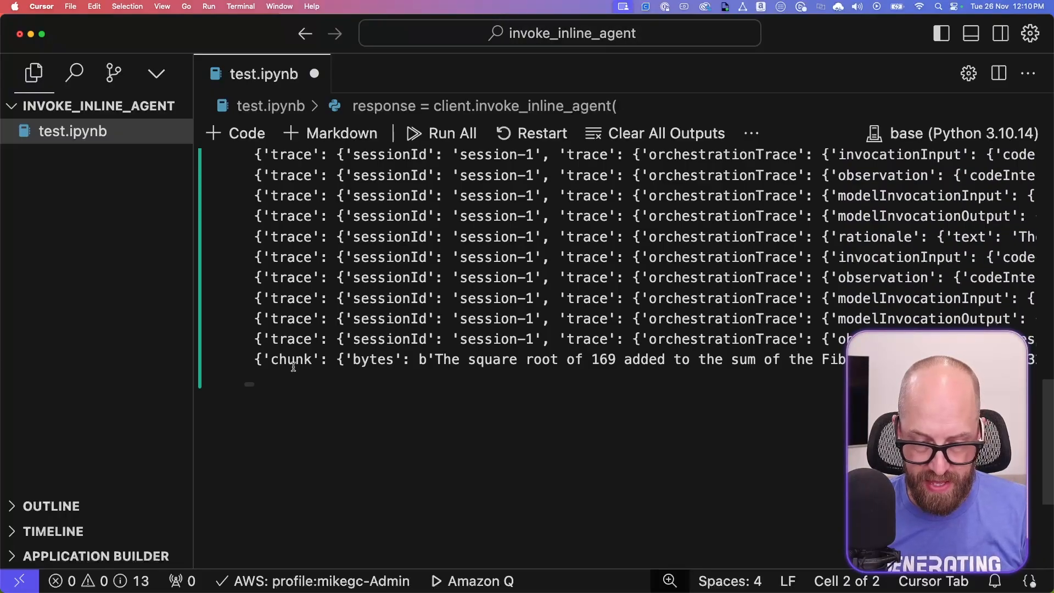
double_click(287, 360)
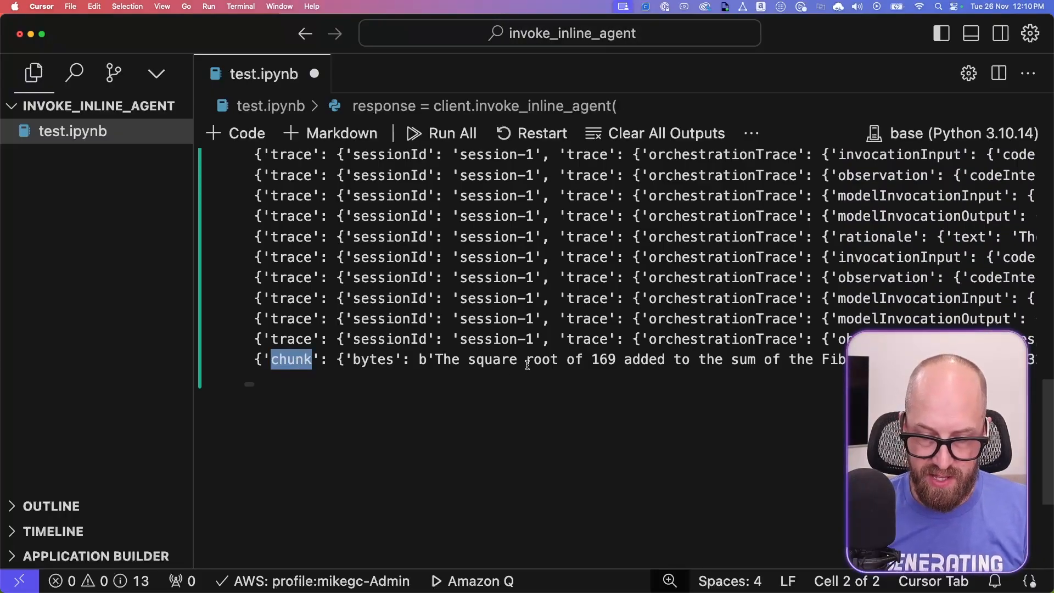
scroll(right, 3)
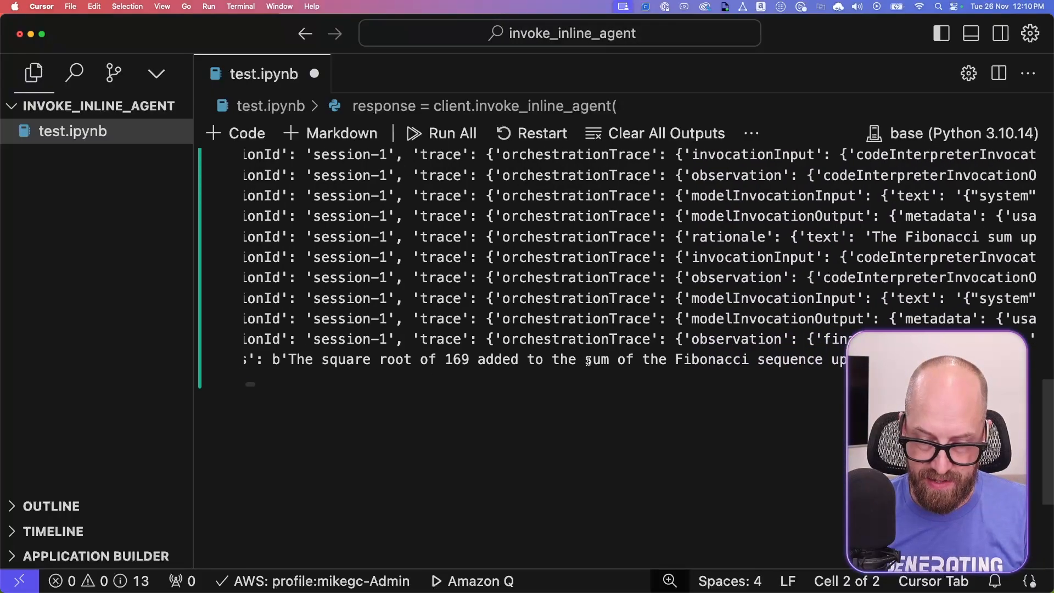
scroll(right, 3)
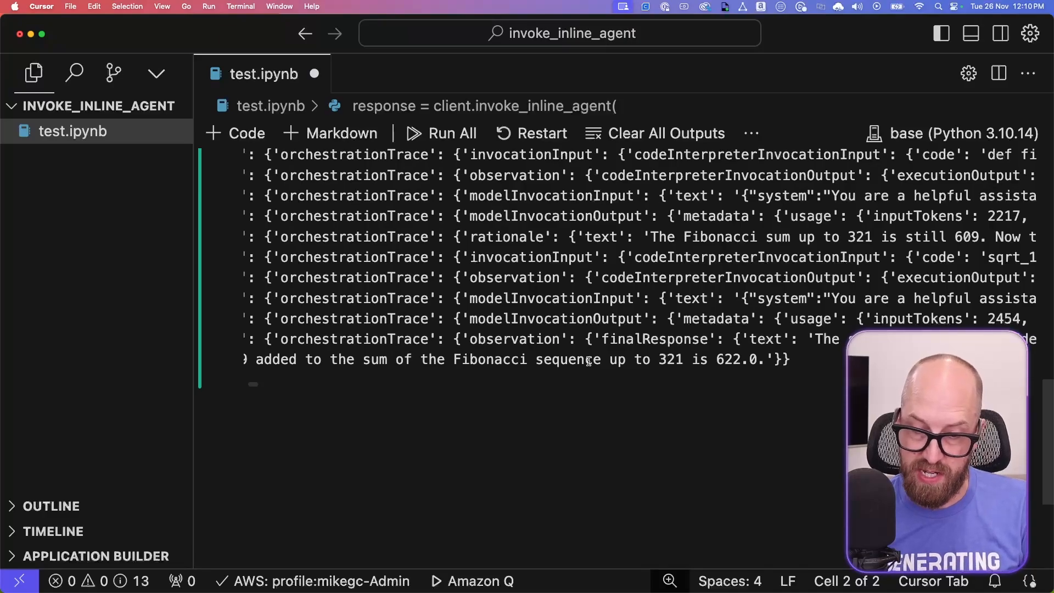